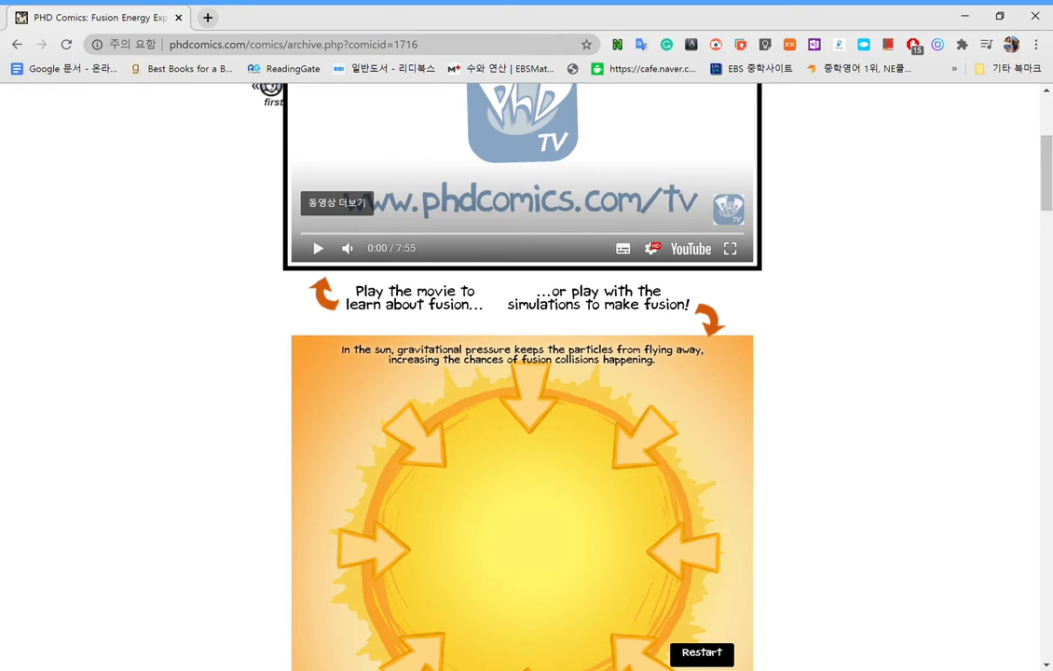
mouse_move(158, 251)
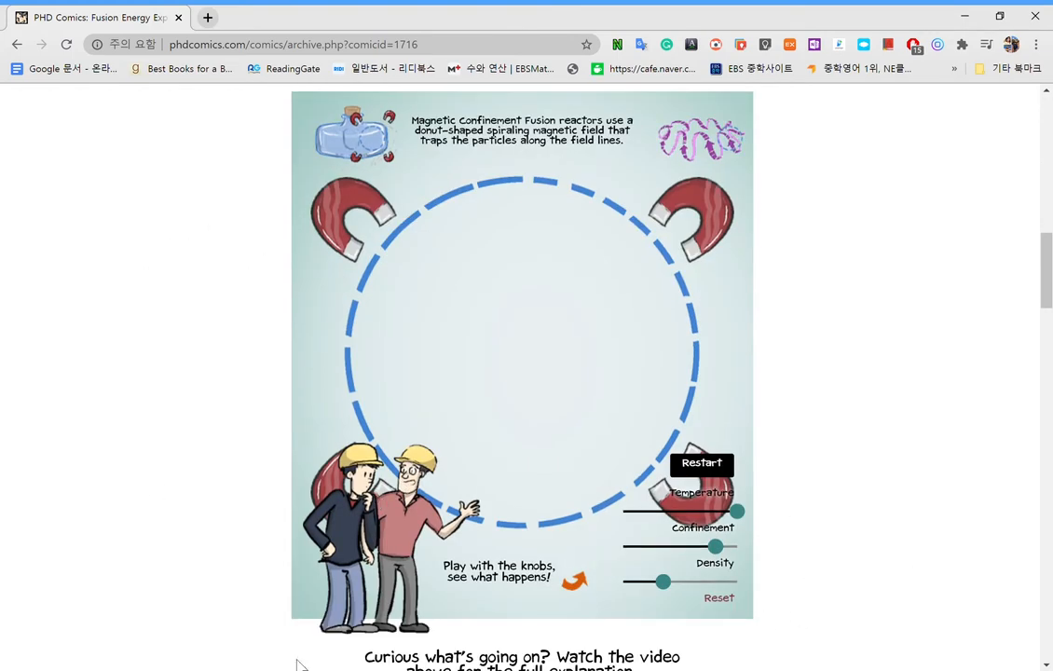
Scroll back to the PHD Comics header above the 'What is Fusion?' video.
scroll(down, 3)
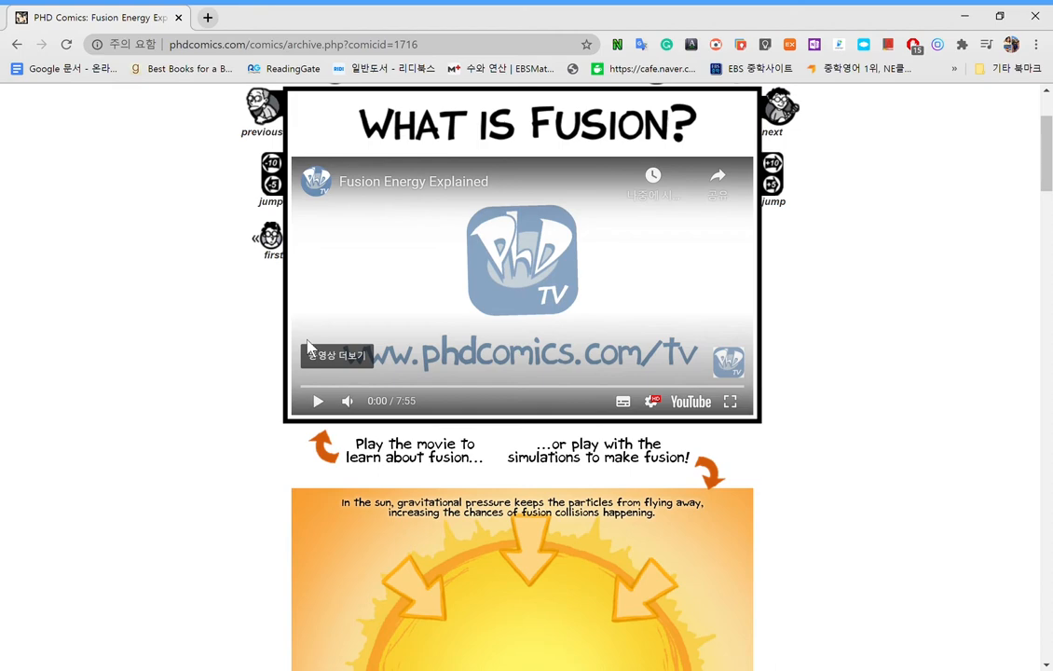
mouse_move(283, 233)
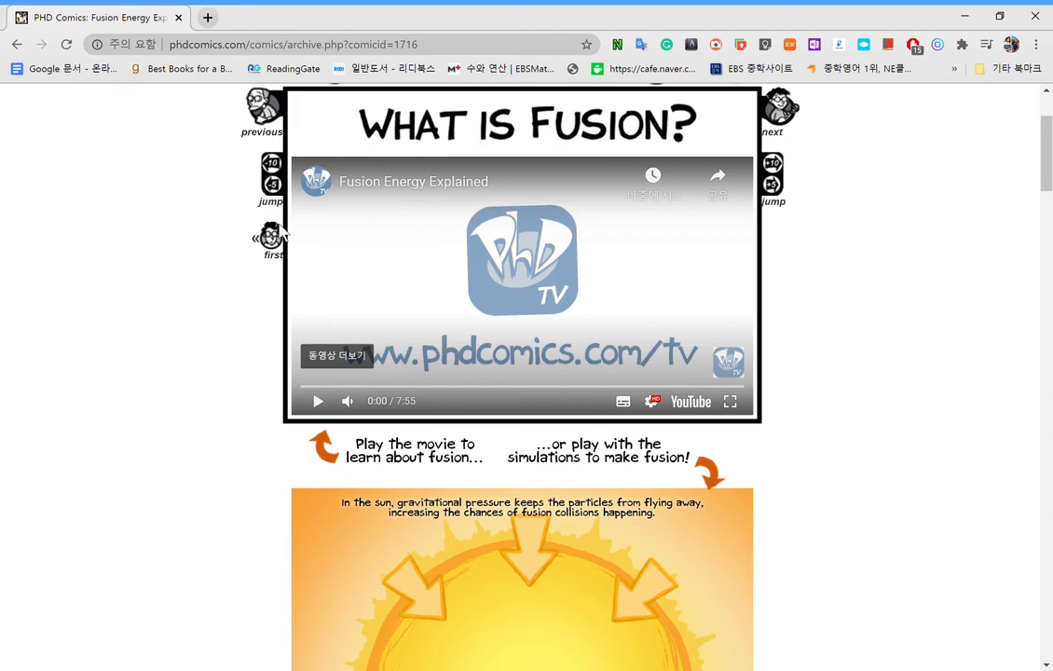
scroll(down, 3)
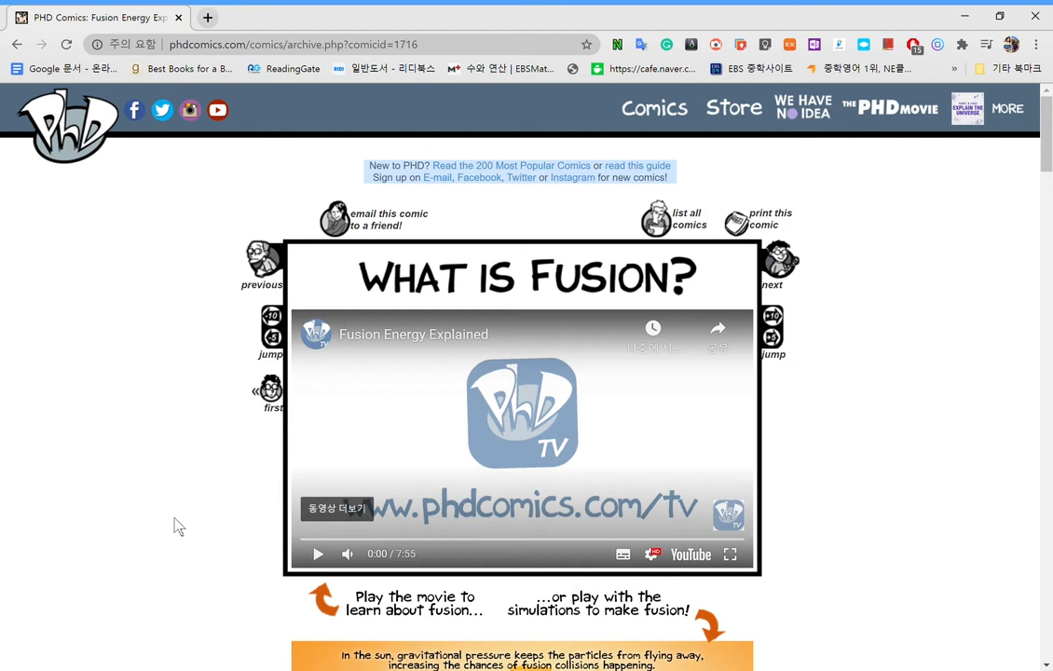
Max the sun simulation's confinement slider and restart it with all three settings at maximum.
scroll(down, 3)
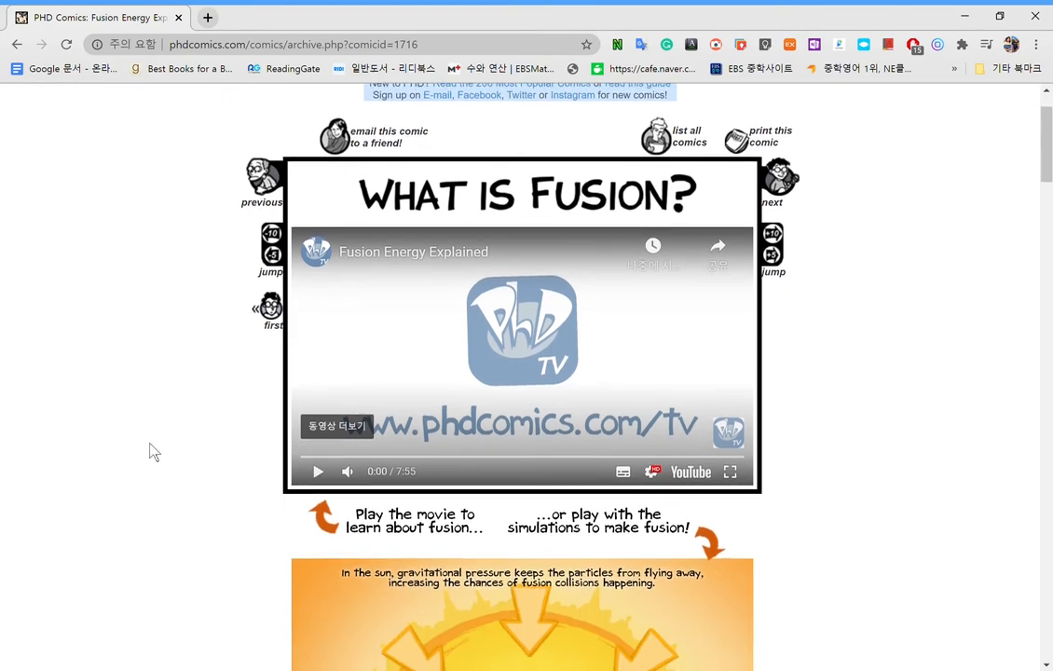
scroll(down, 3)
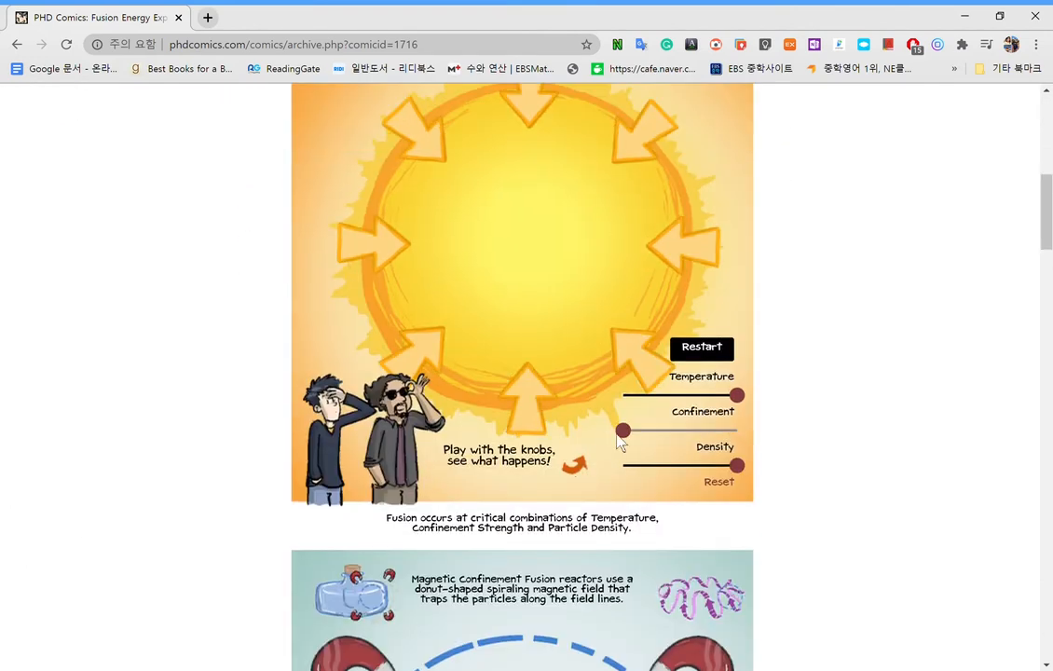
drag(622, 430, 736, 431)
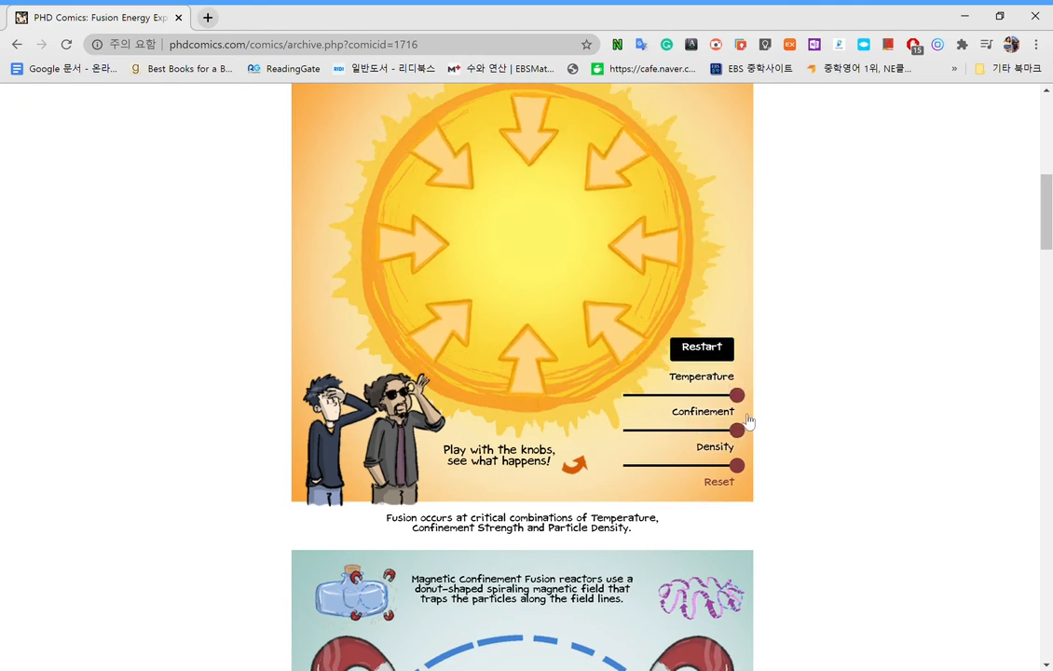
click(701, 347)
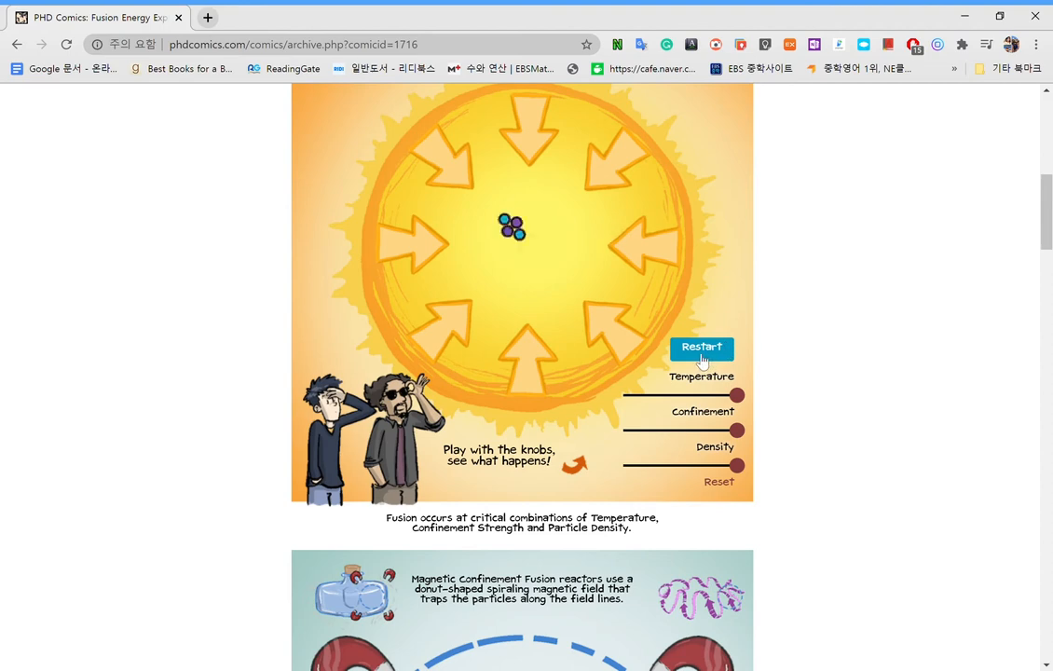
click(700, 347)
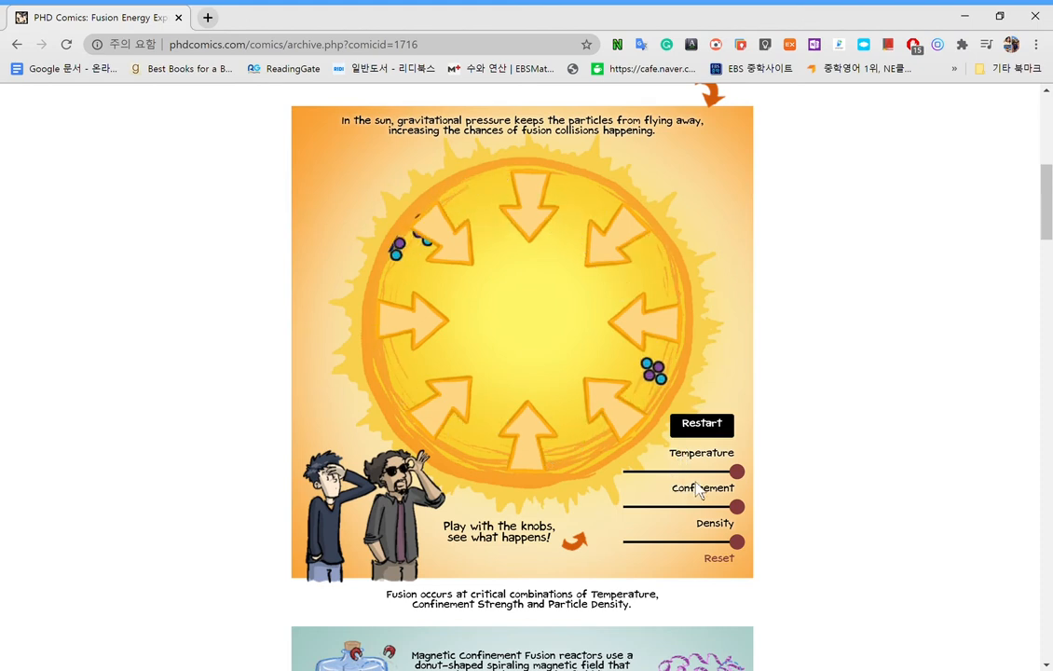
Lower sun temperature, set confinement to half, and restart repeatedly to produce H2 and He3.
drag(736, 470, 691, 470)
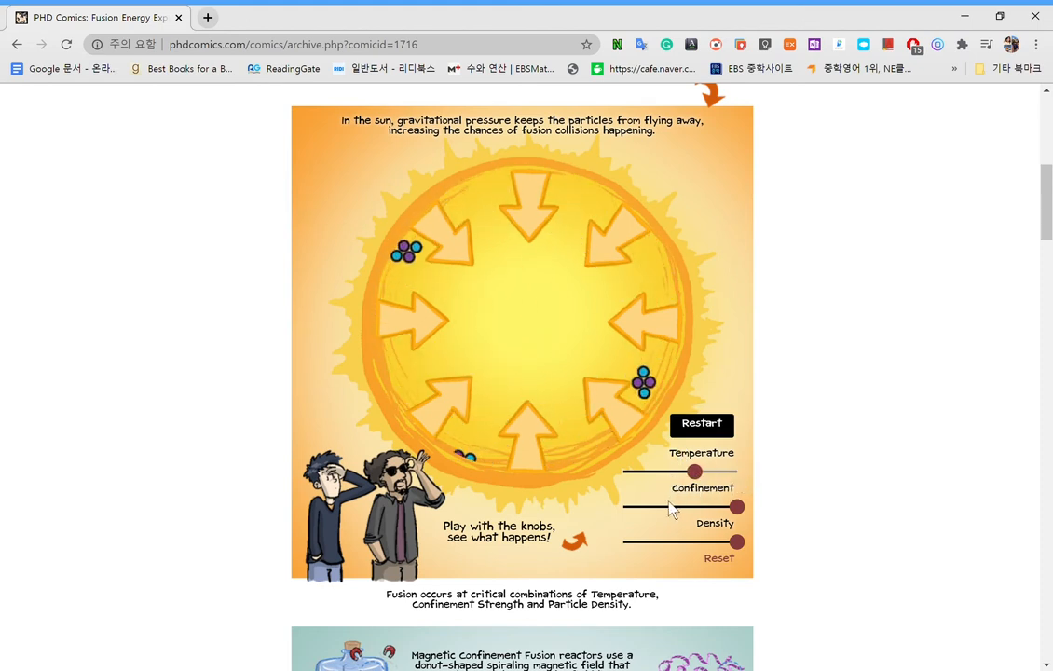
drag(693, 472, 635, 471)
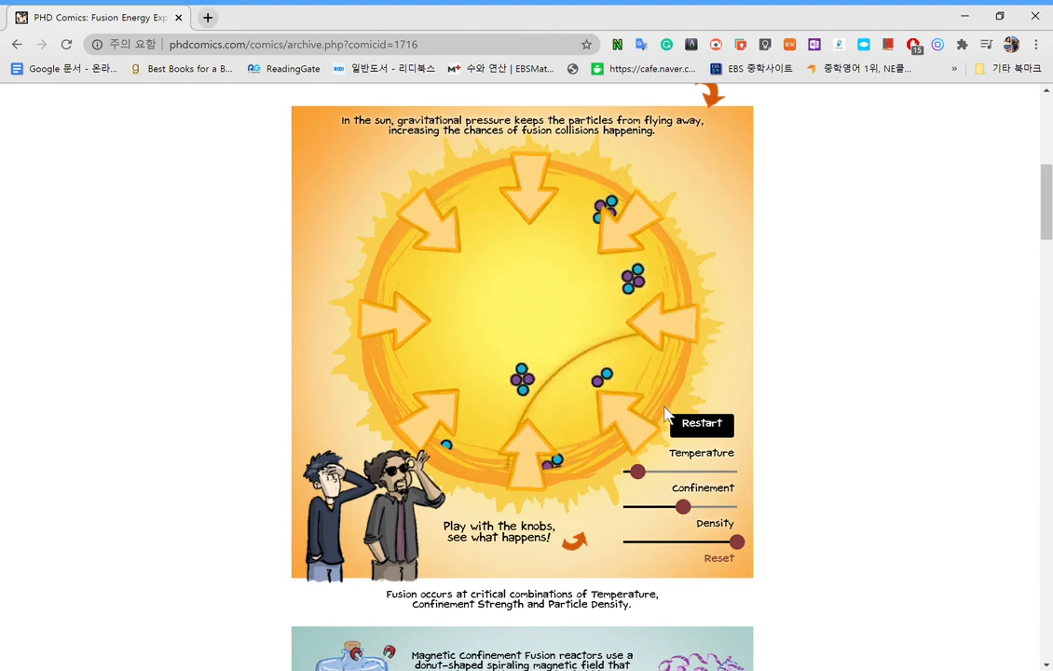
click(700, 422)
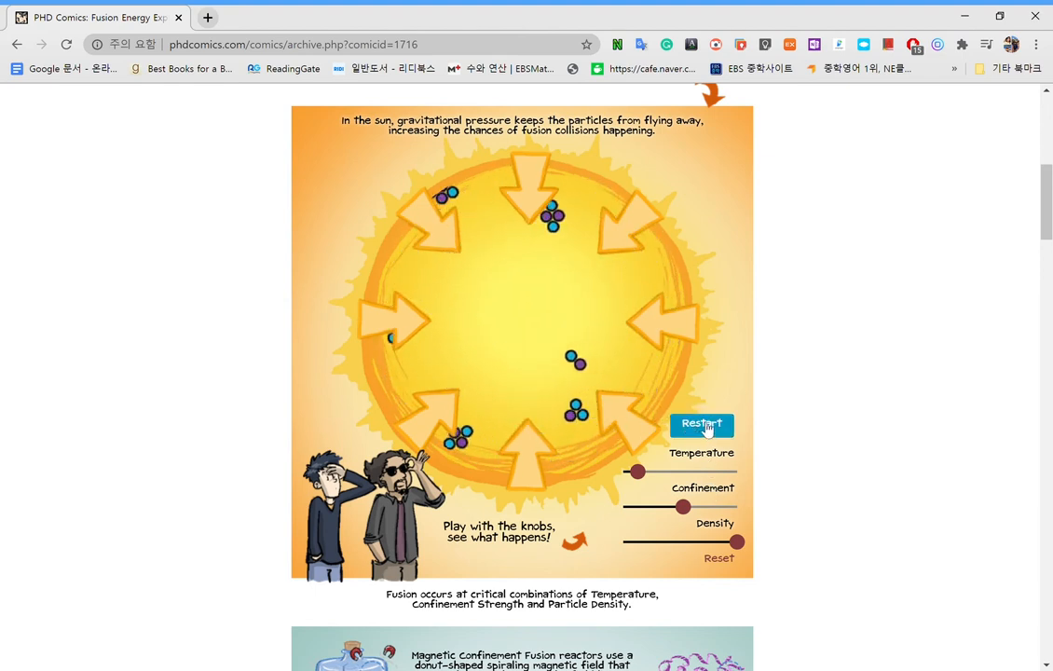
click(702, 423)
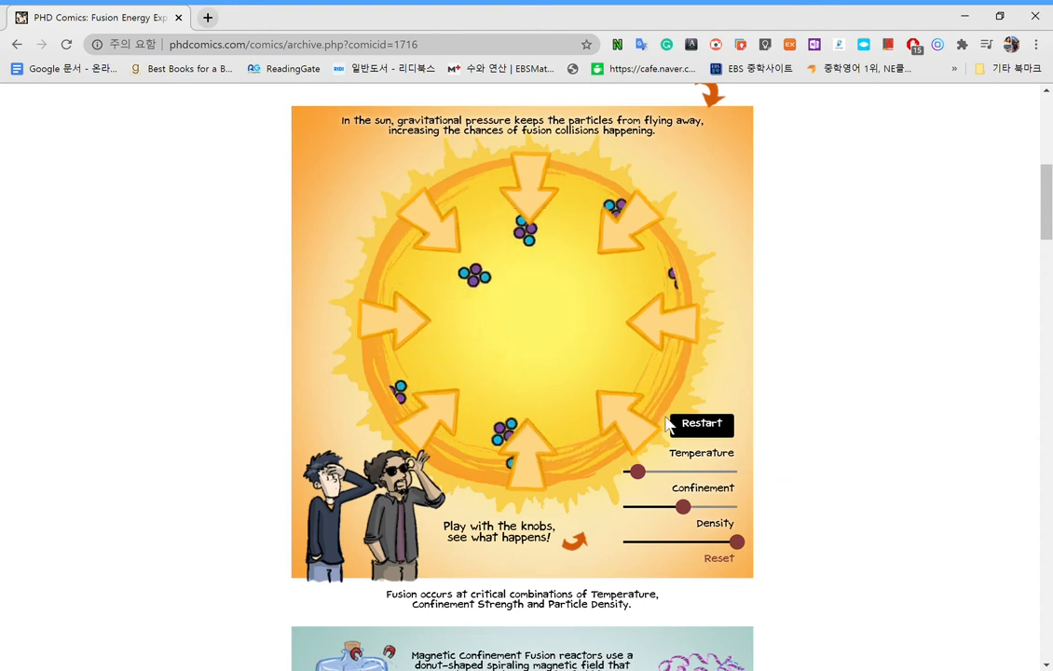
click(701, 423)
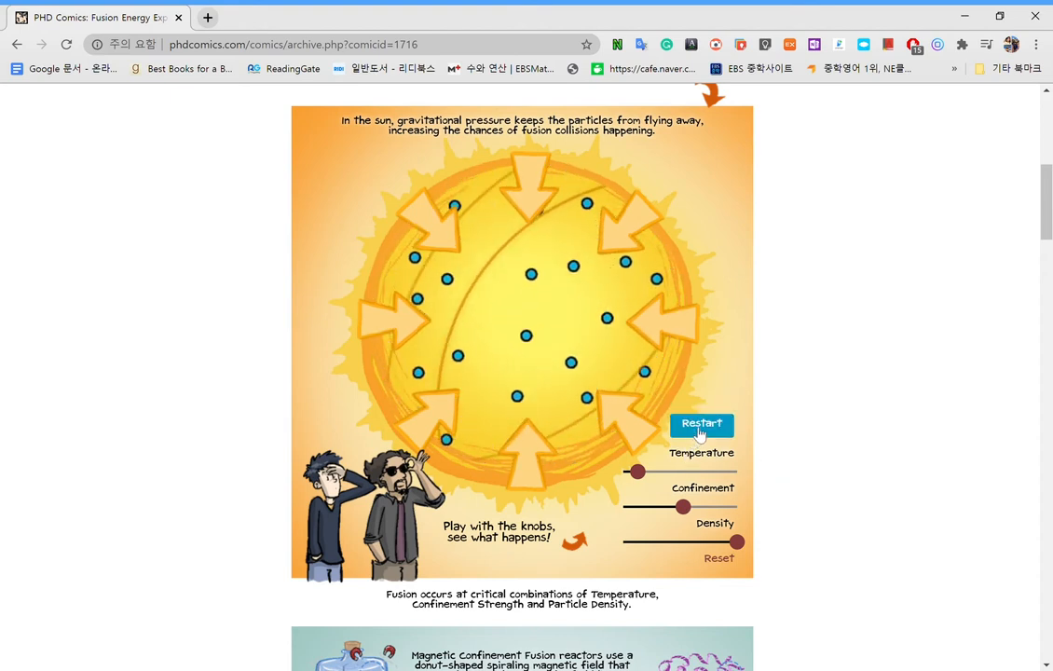
click(701, 423)
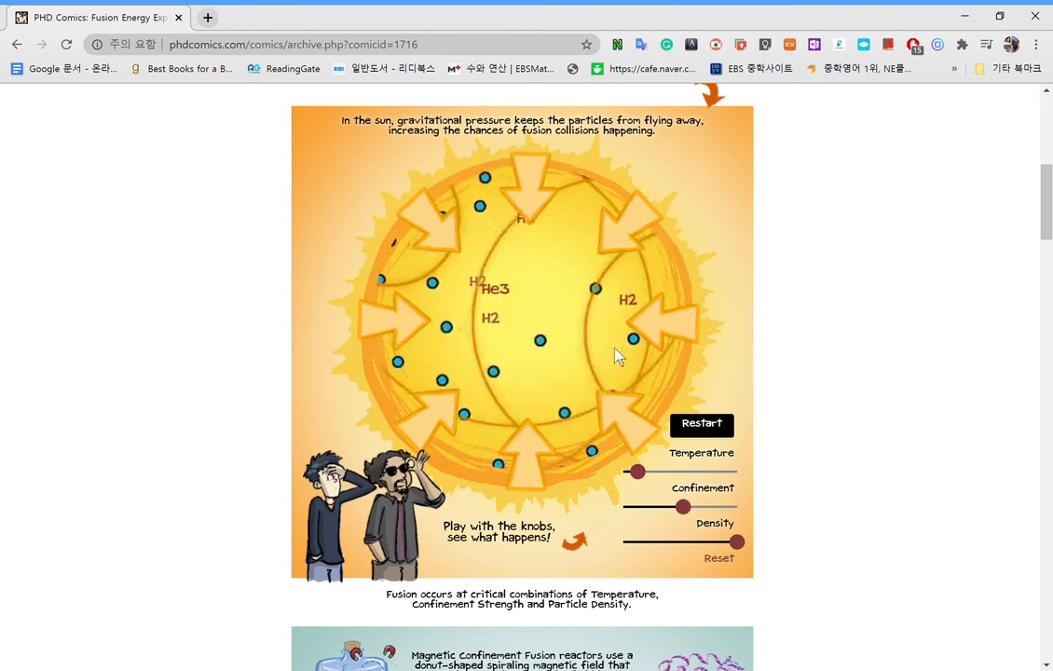
scroll(down, 3)
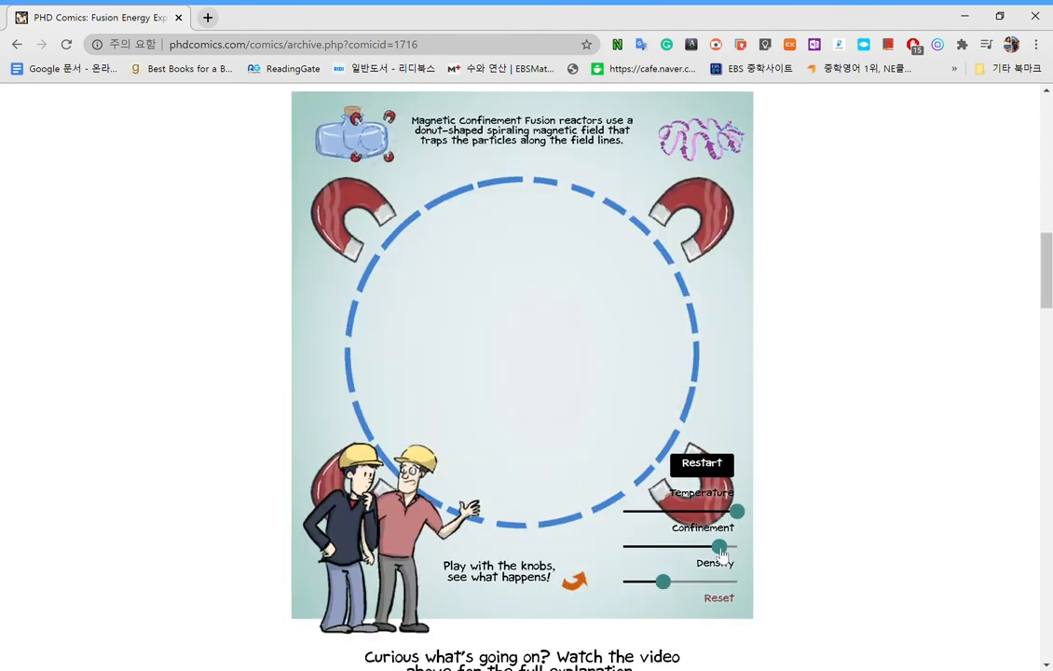
Set magnetic confinement to about halfway and restart that simulation.
drag(717, 547, 677, 547)
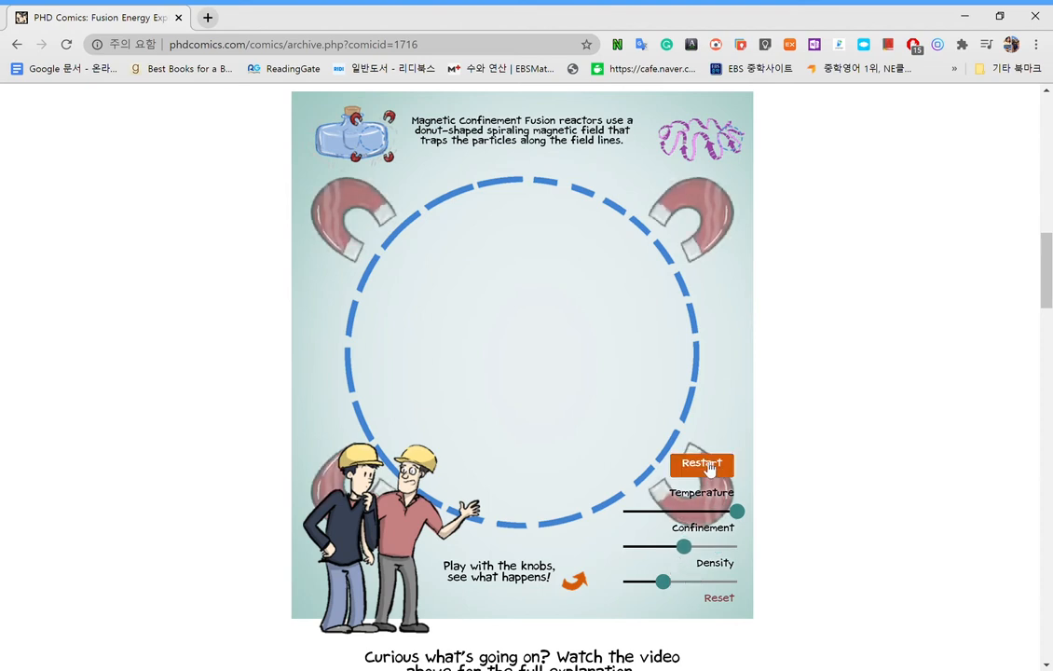
mouse_move(608, 578)
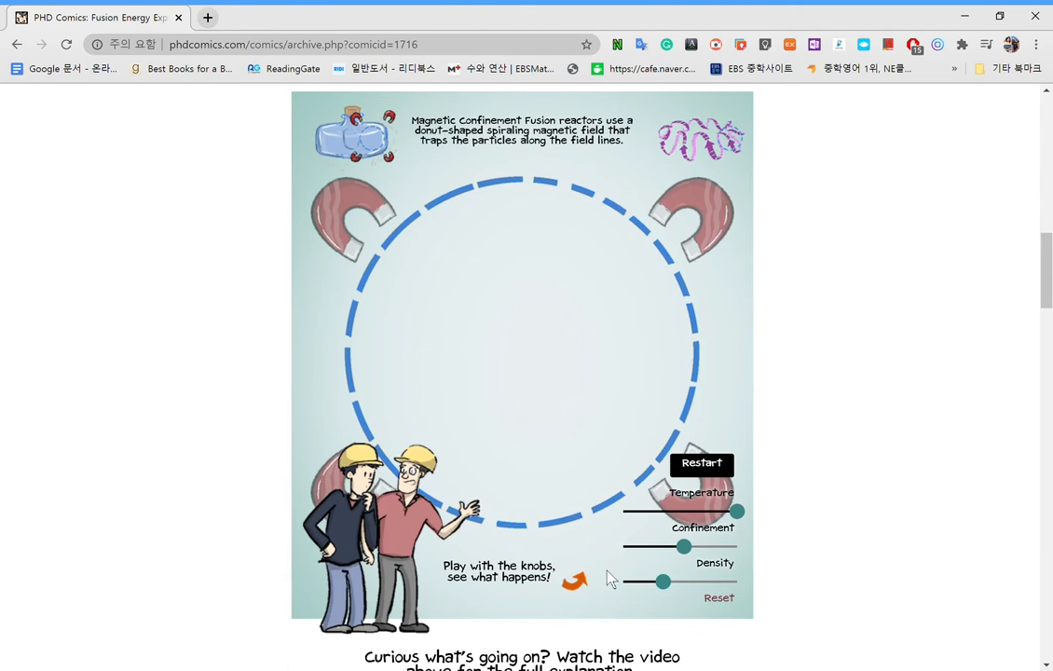
mouse_move(677, 367)
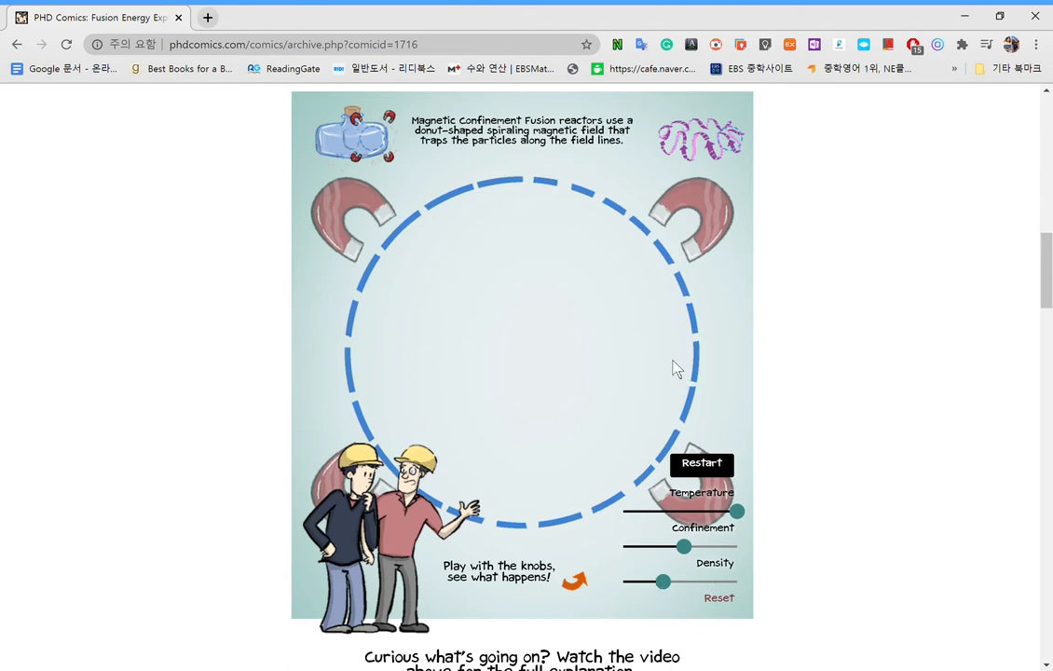
mouse_move(715, 399)
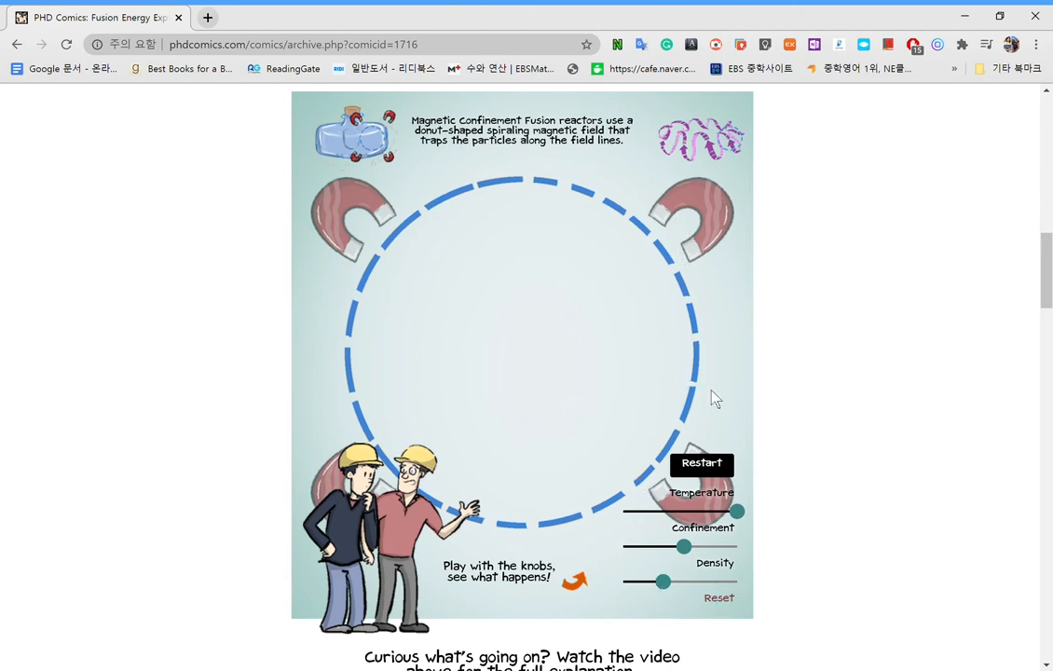
mouse_move(662, 455)
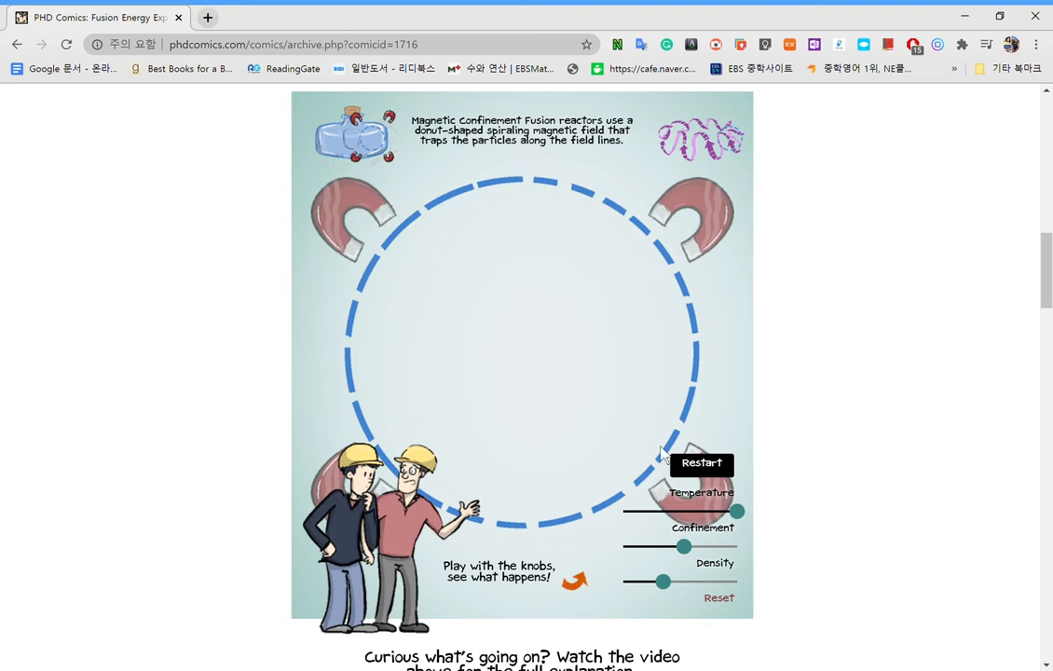
scroll(down, 3)
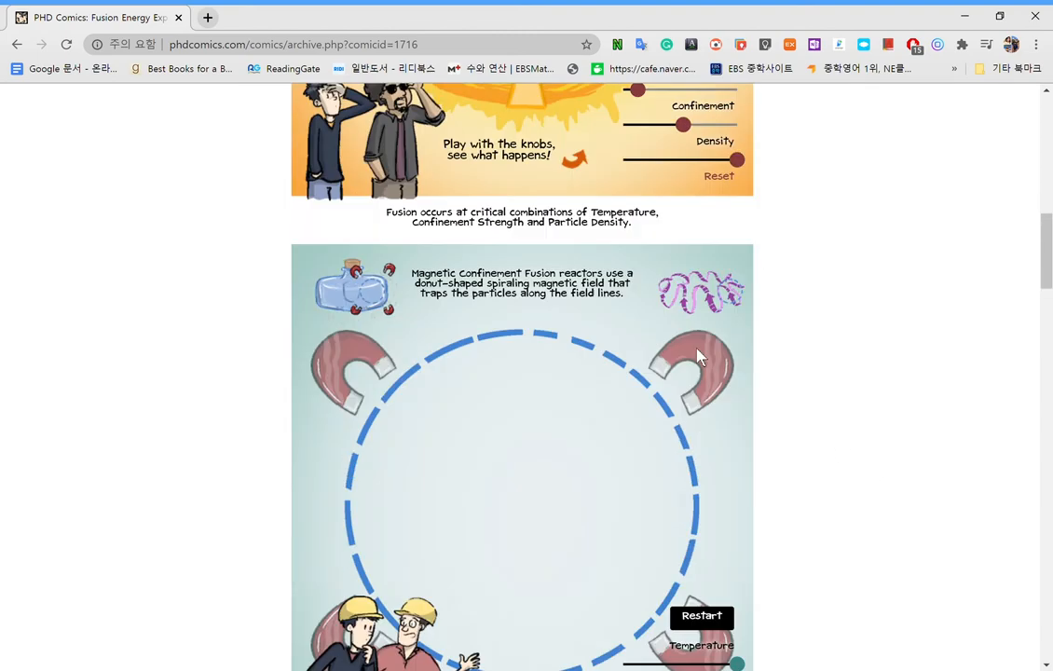
scroll(down, 3)
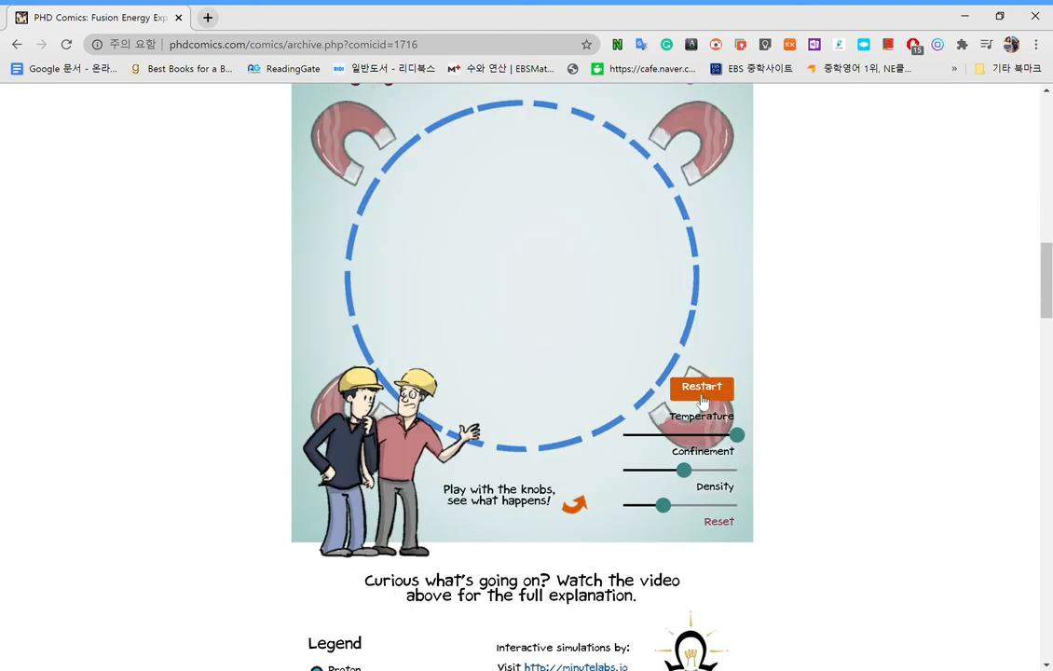
click(702, 385)
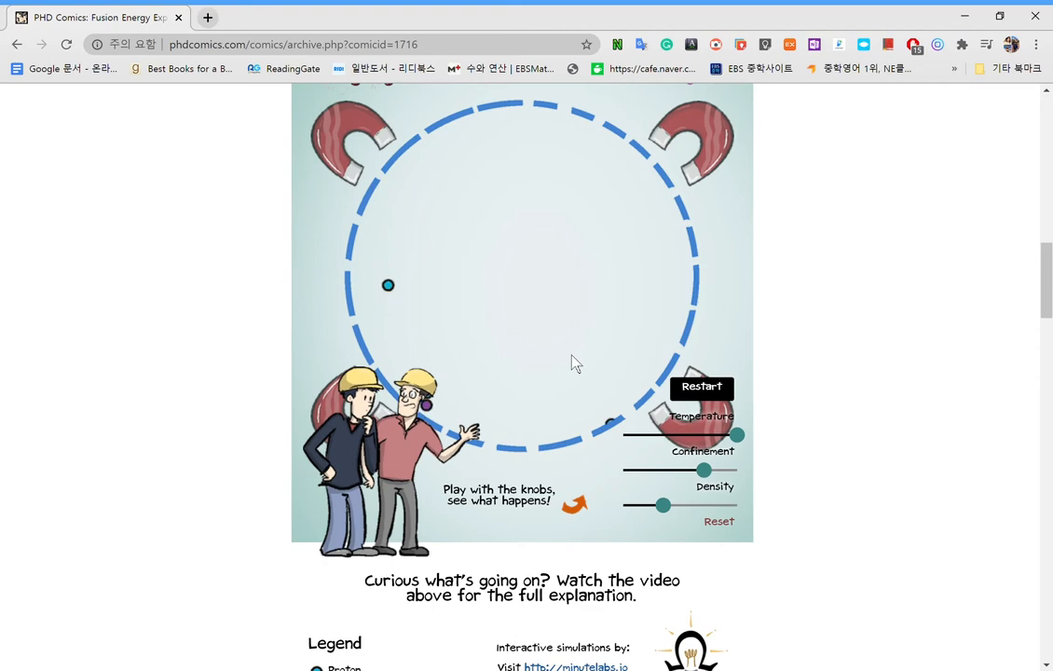
Scroll between the sun and magnetic simulations, stopping on the full magnetic confinement panel.
scroll(down, 3)
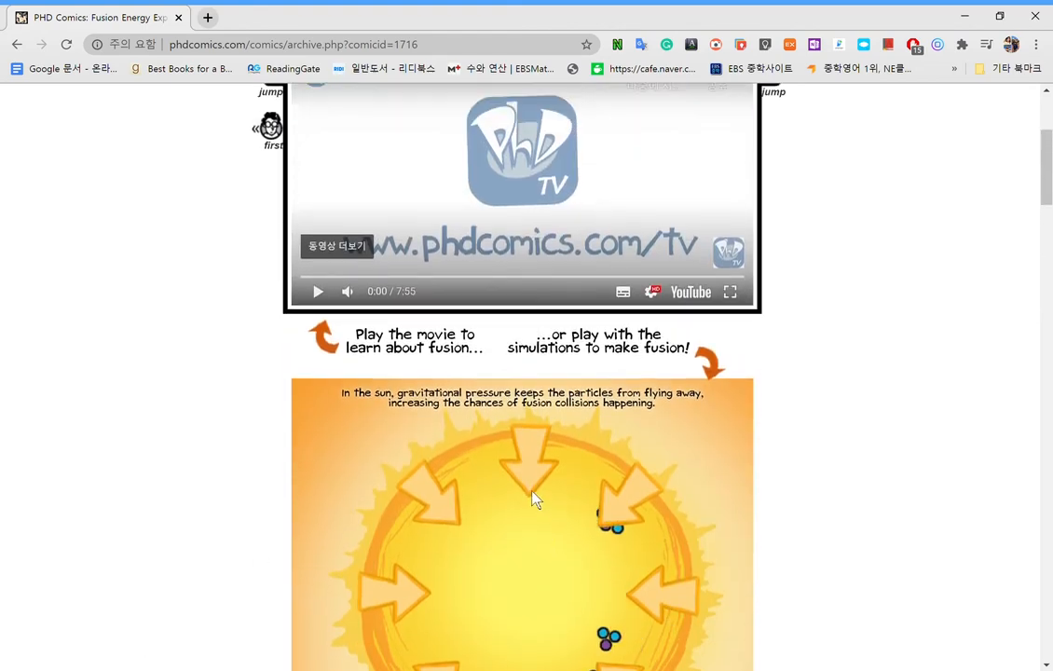
scroll(down, 3)
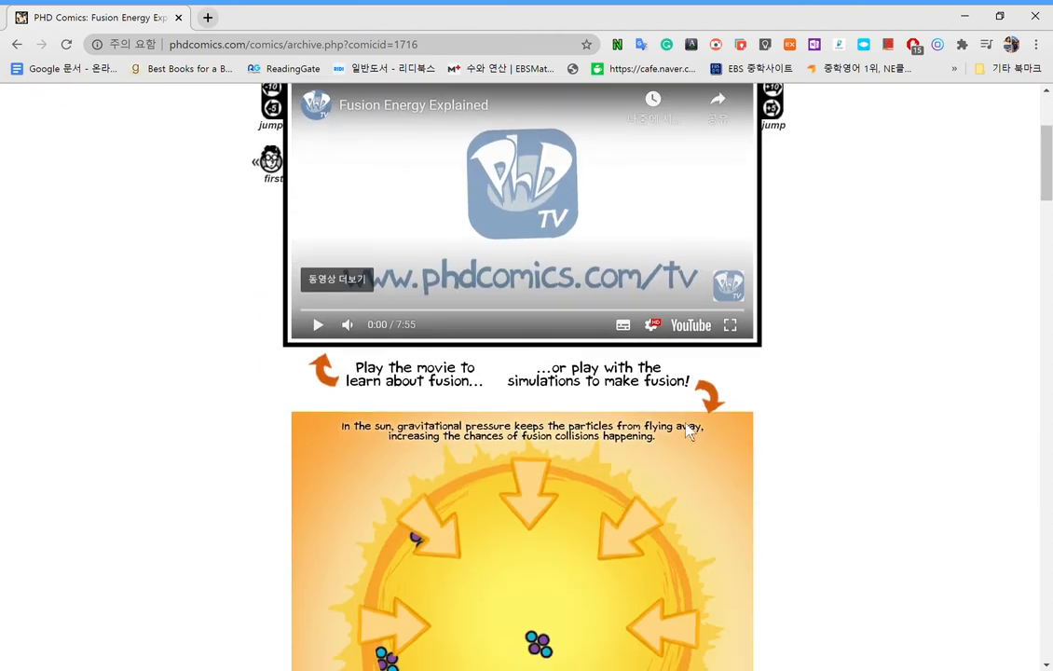
scroll(down, 3)
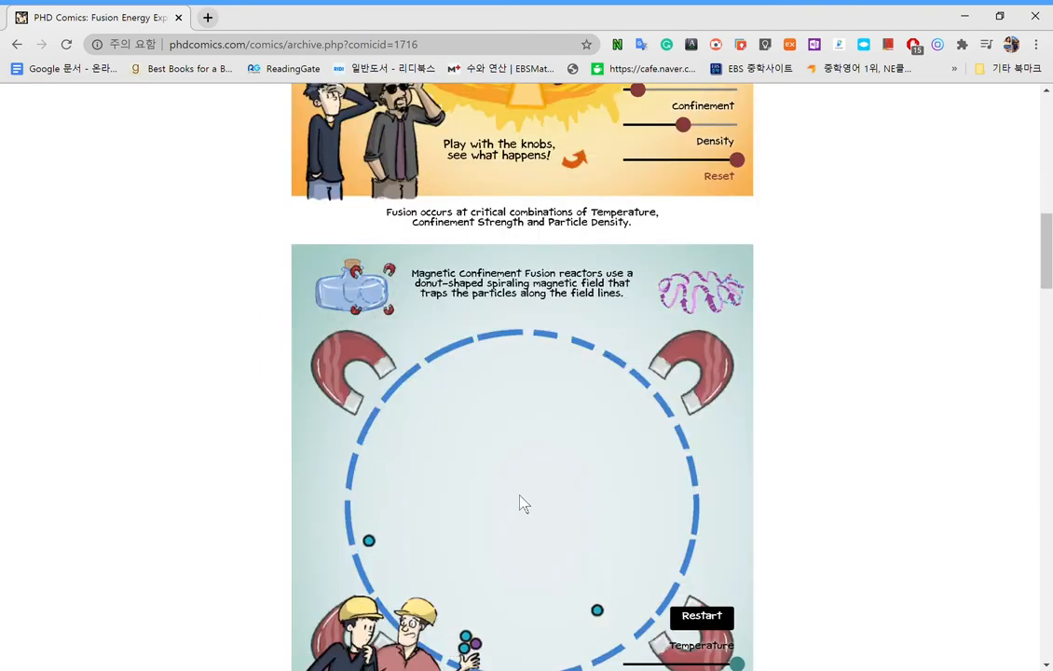
scroll(down, 3)
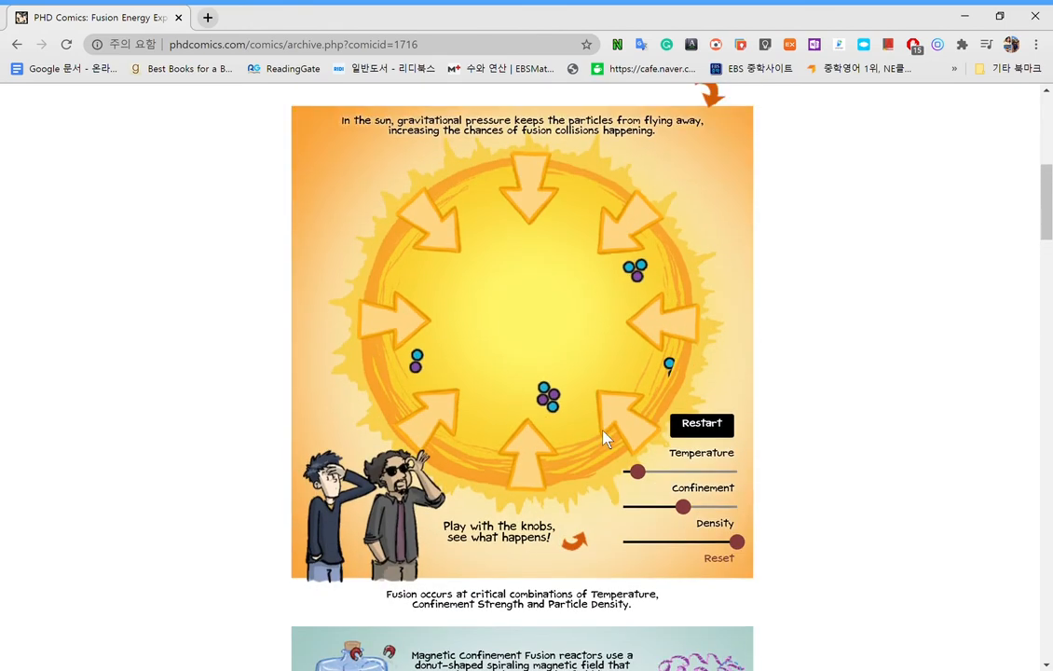
scroll(down, 3)
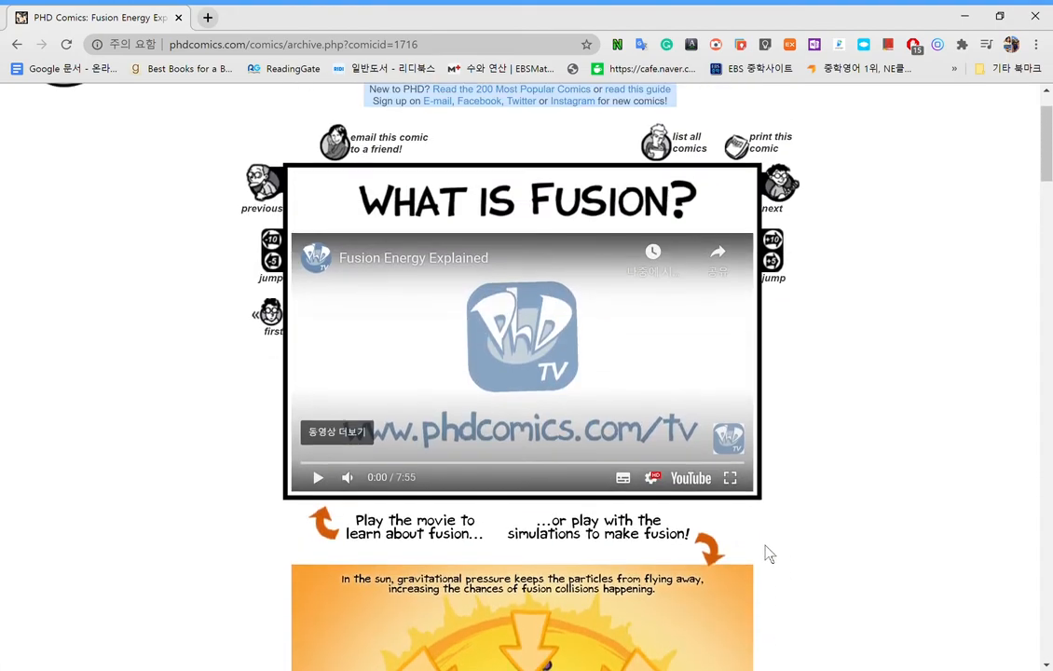
scroll(down, 3)
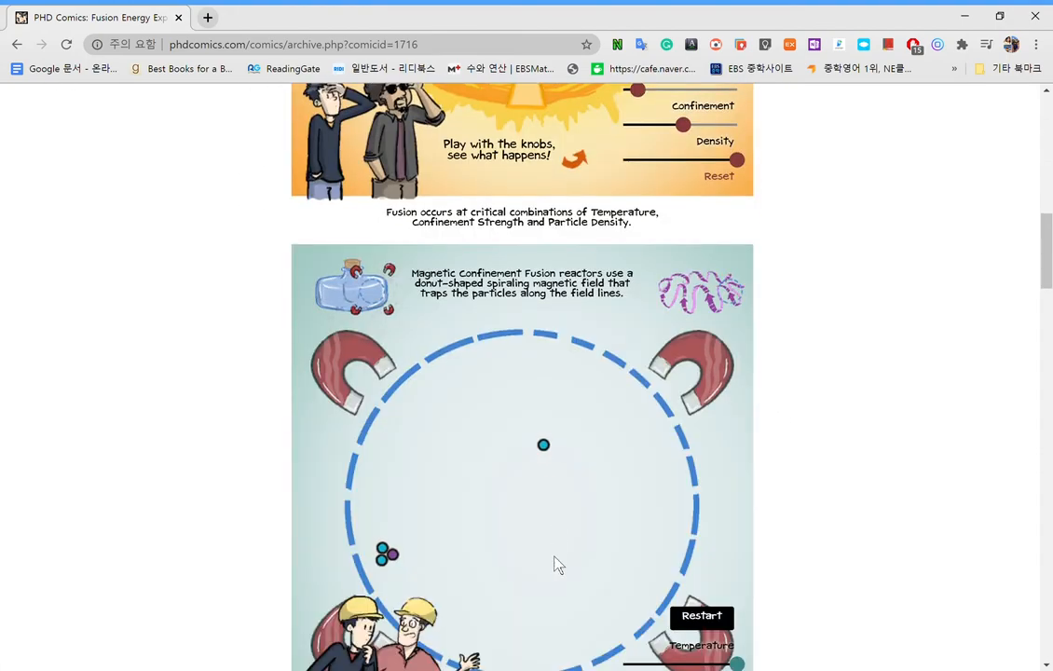
scroll(down, 3)
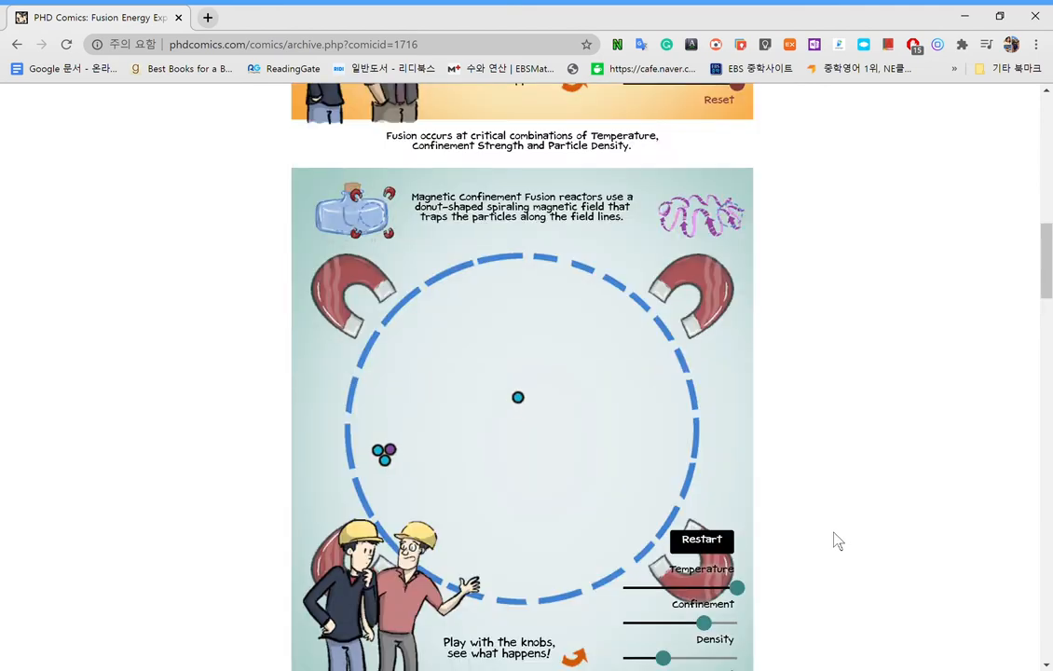
scroll(down, 3)
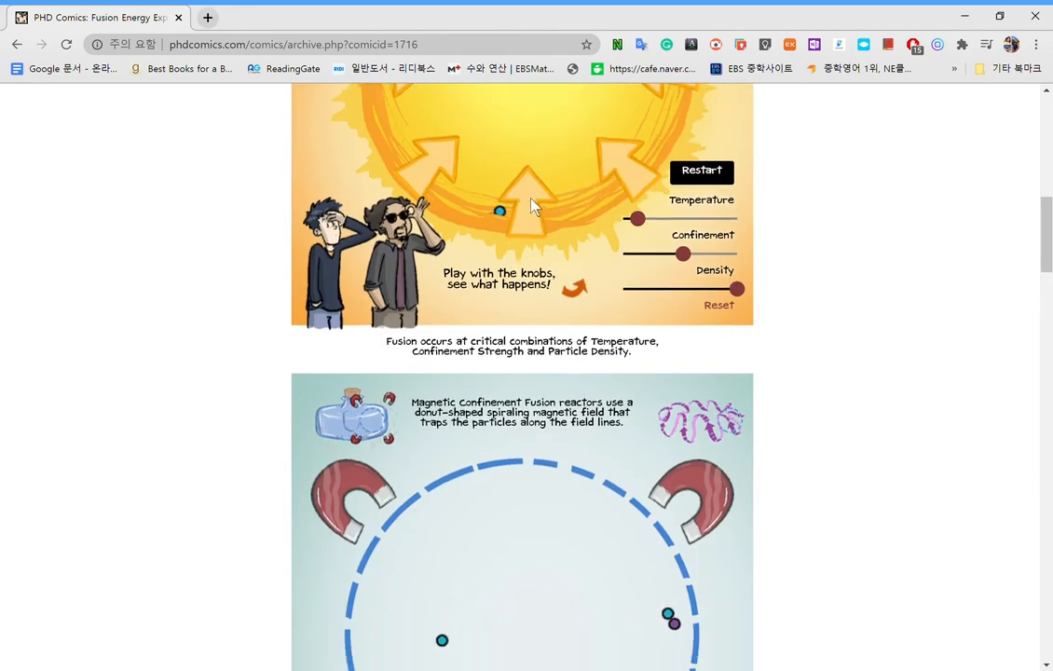
scroll(down, 3)
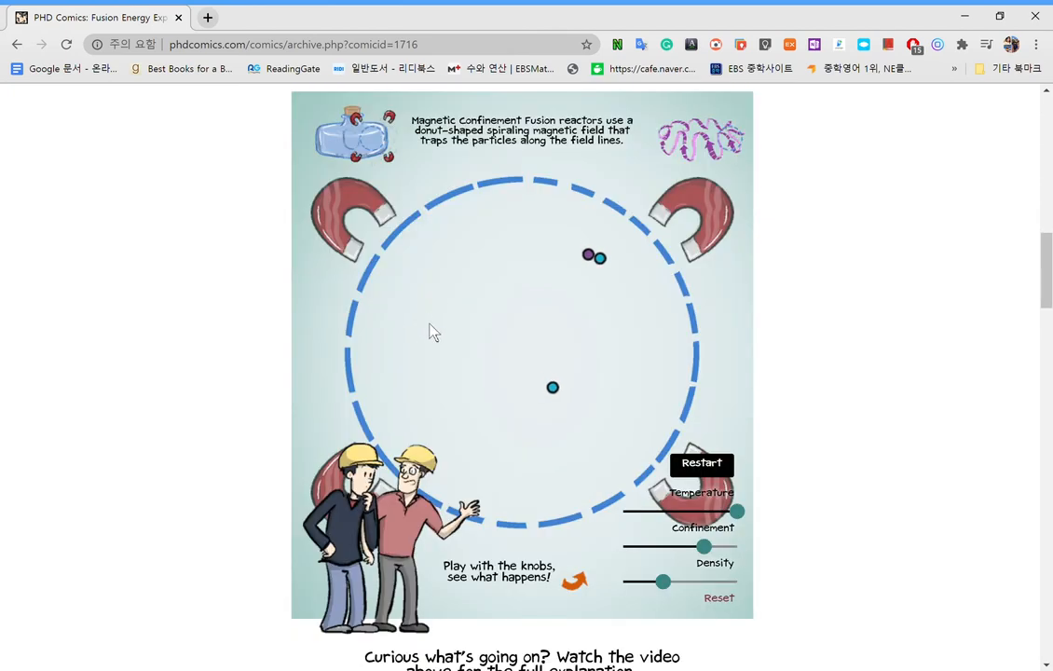
mouse_move(400, 301)
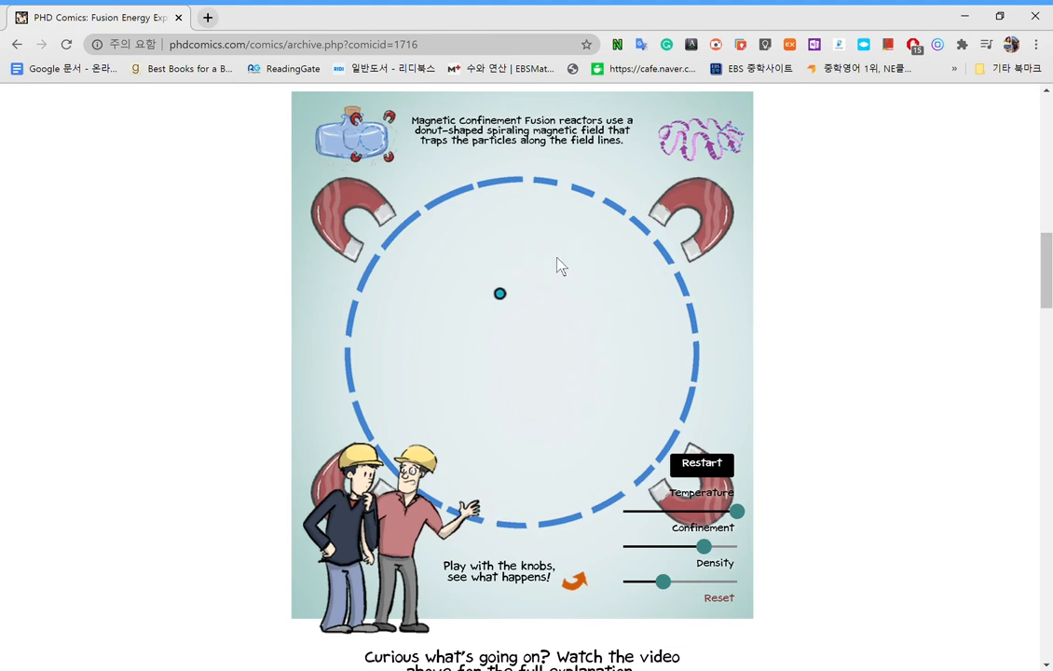
Scroll through the legend and video, then back to the magnetic confinement simulation.
scroll(down, 3)
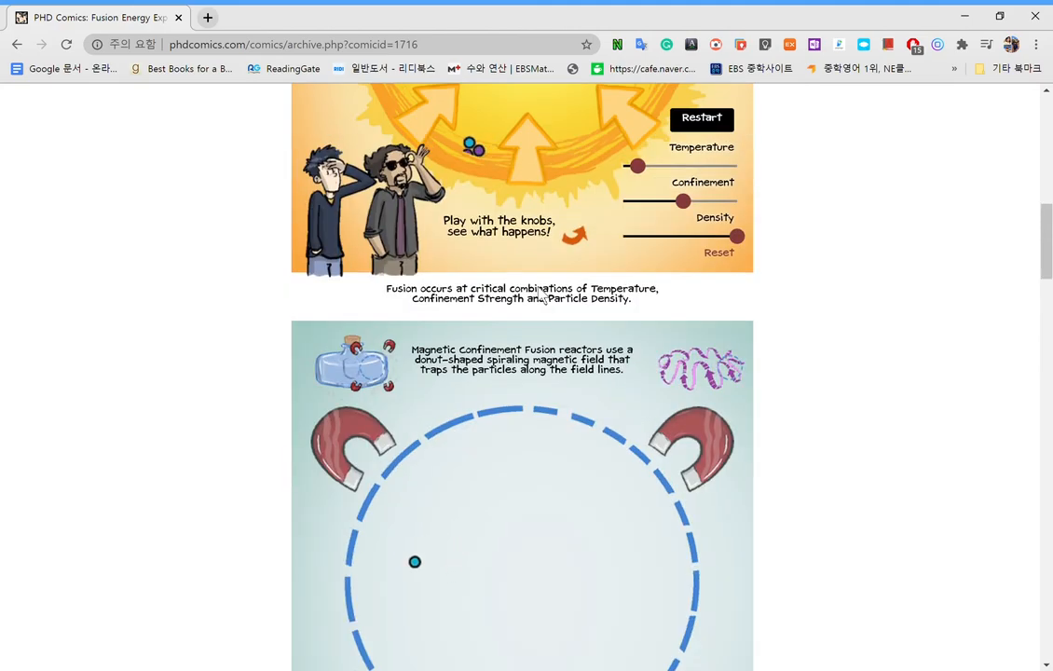
scroll(down, 3)
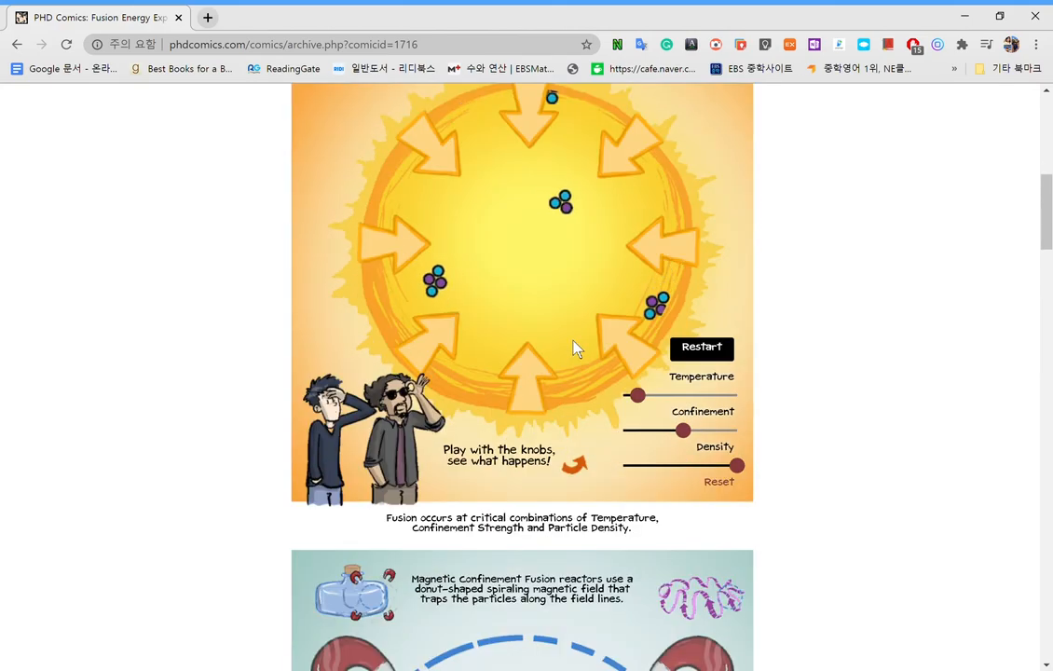
scroll(down, 3)
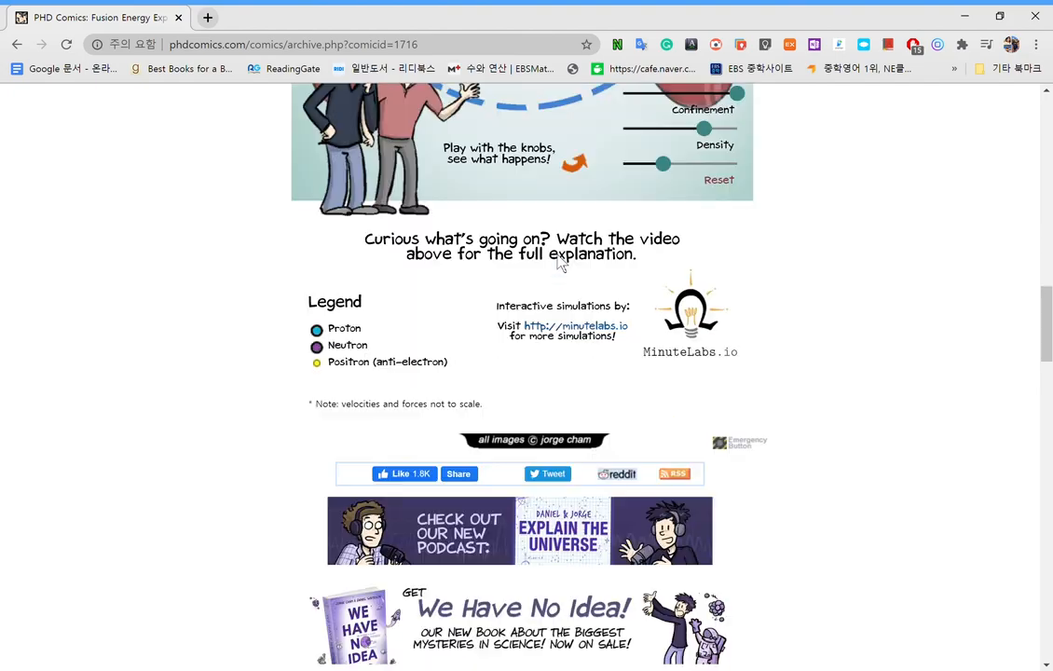
scroll(down, 3)
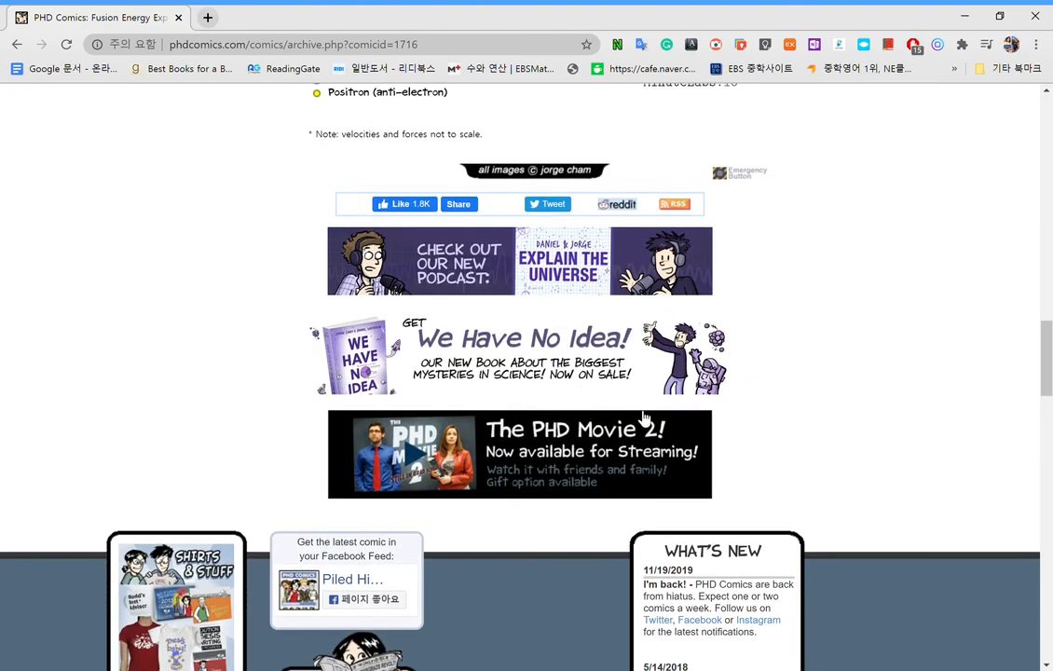
scroll(down, 3)
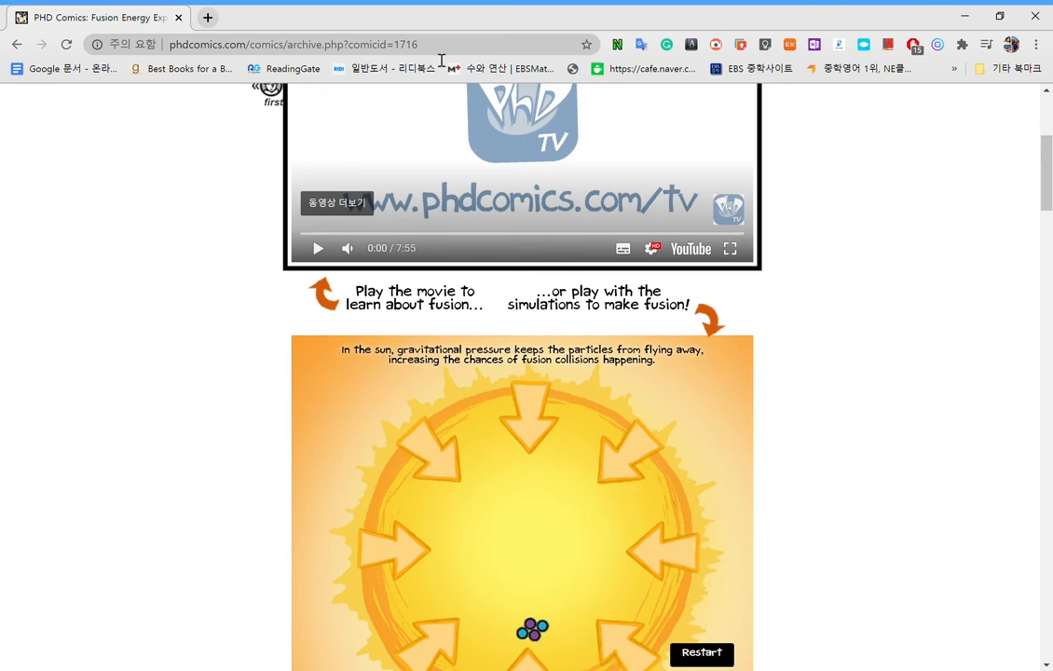
scroll(down, 3)
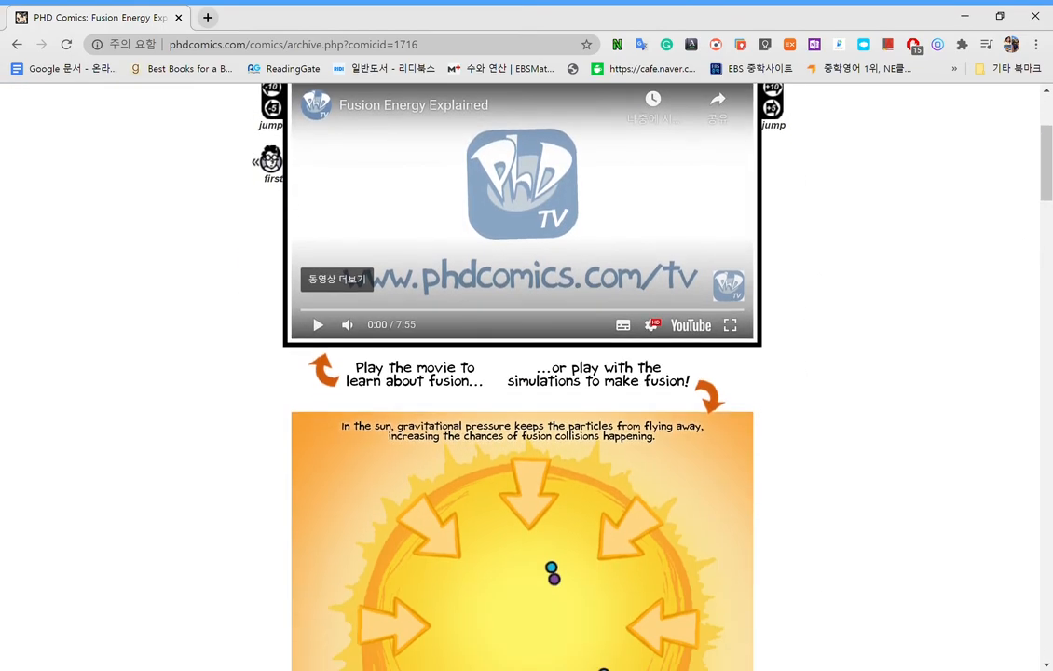
scroll(down, 3)
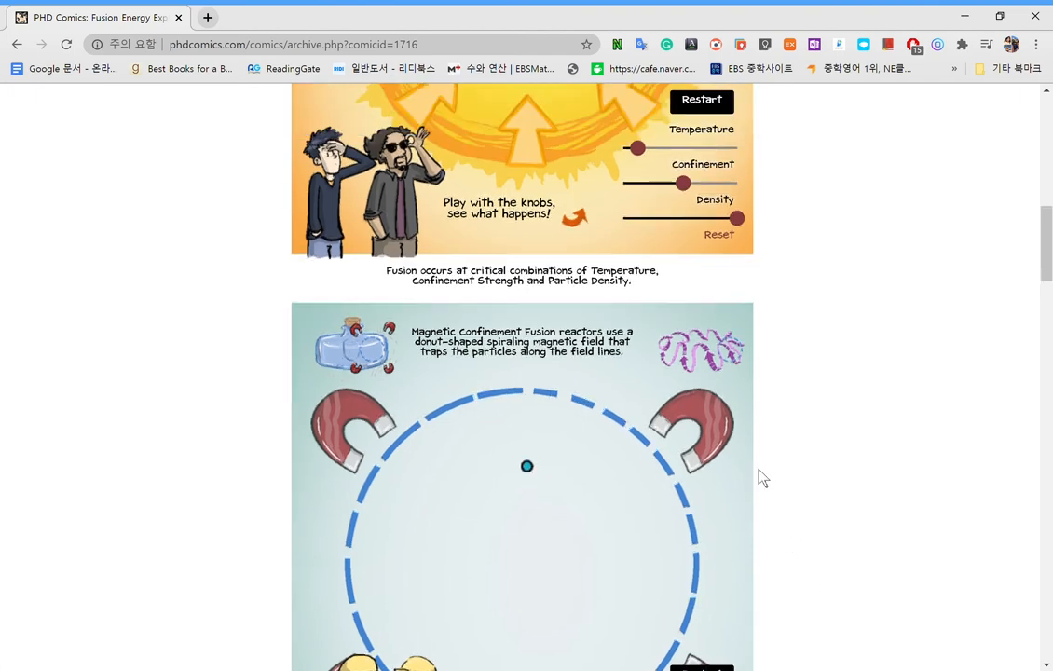
scroll(down, 3)
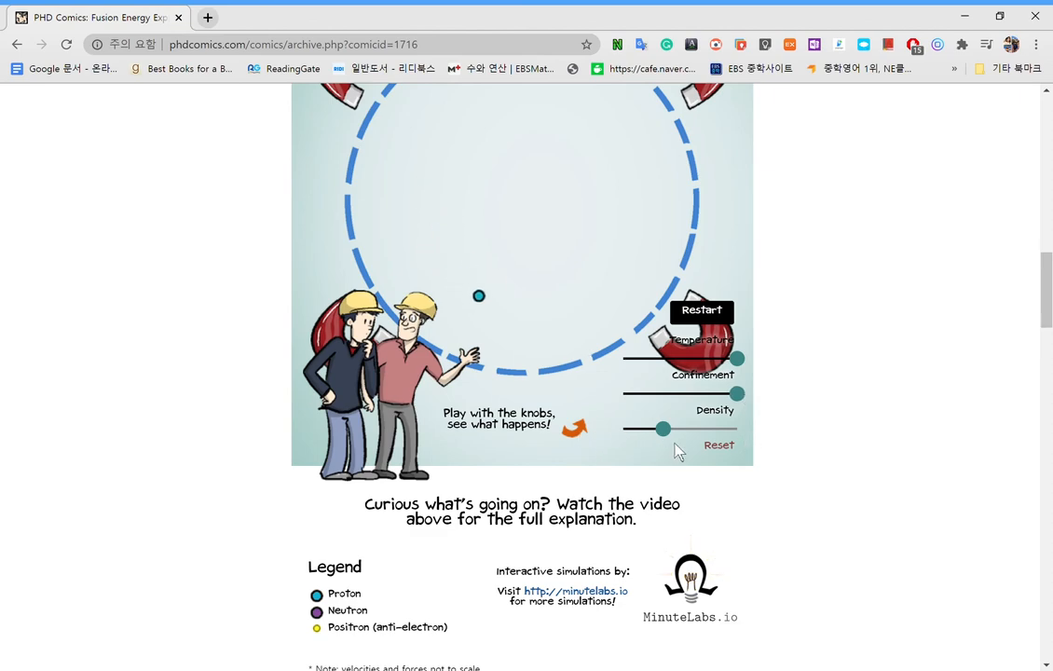
Sweep the magnetic simulation's density slider between its ends, finishing at maximum.
drag(661, 429, 736, 429)
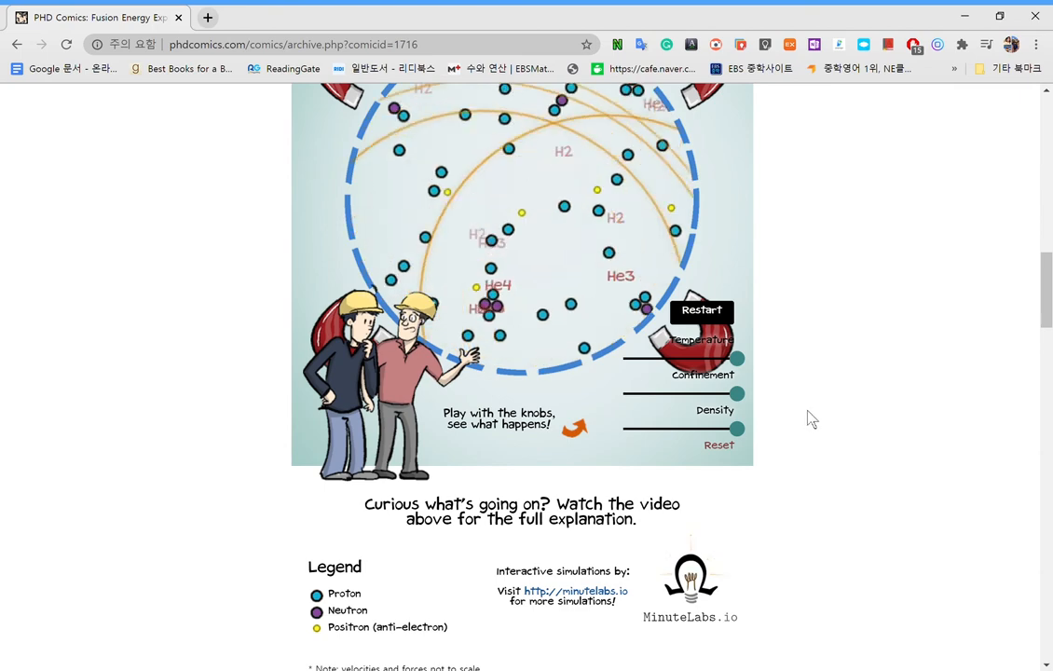
drag(736, 428, 622, 429)
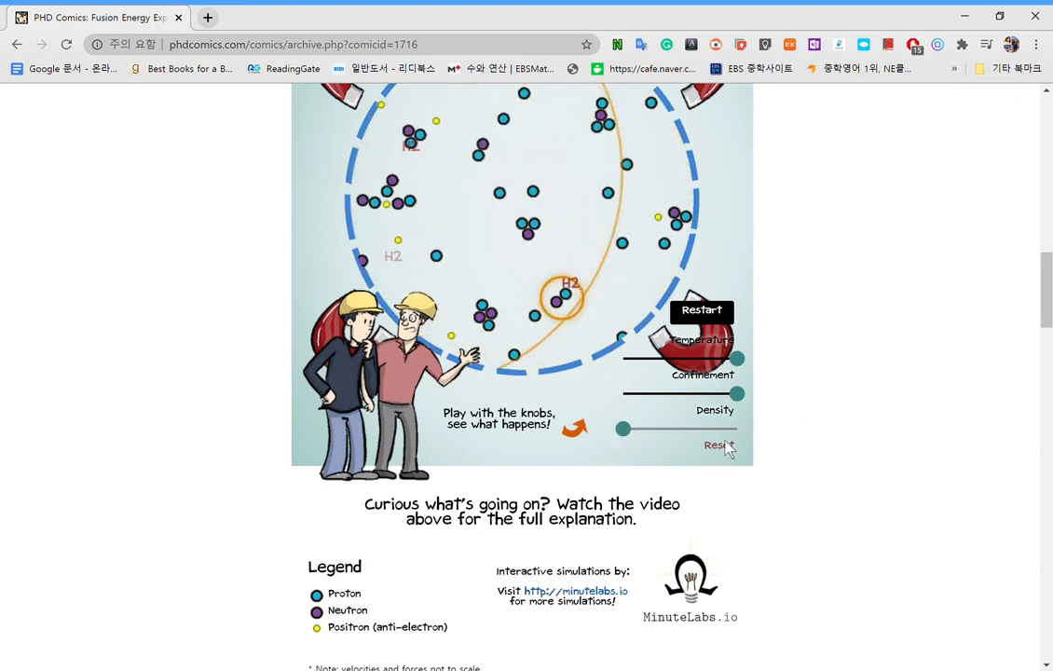
drag(621, 429, 689, 428)
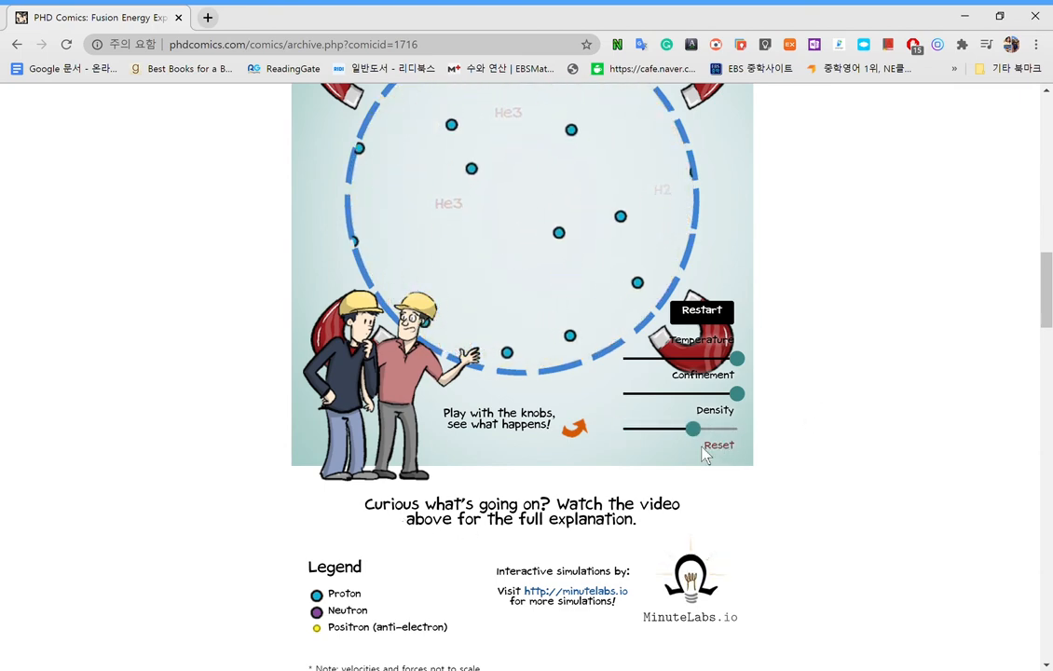
drag(689, 428, 622, 427)
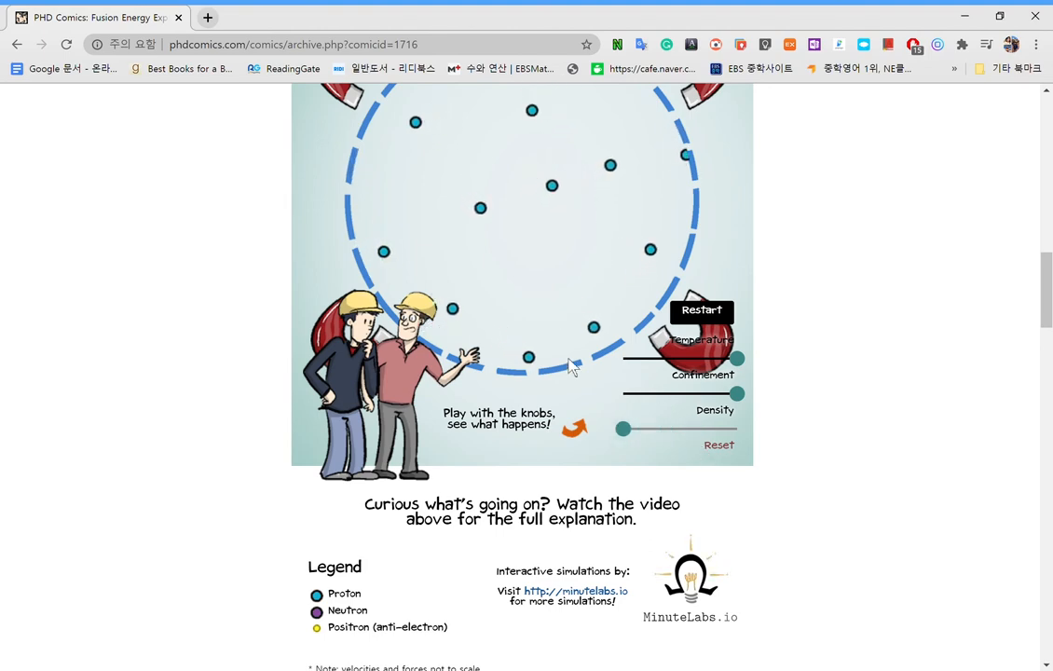
drag(623, 428, 736, 428)
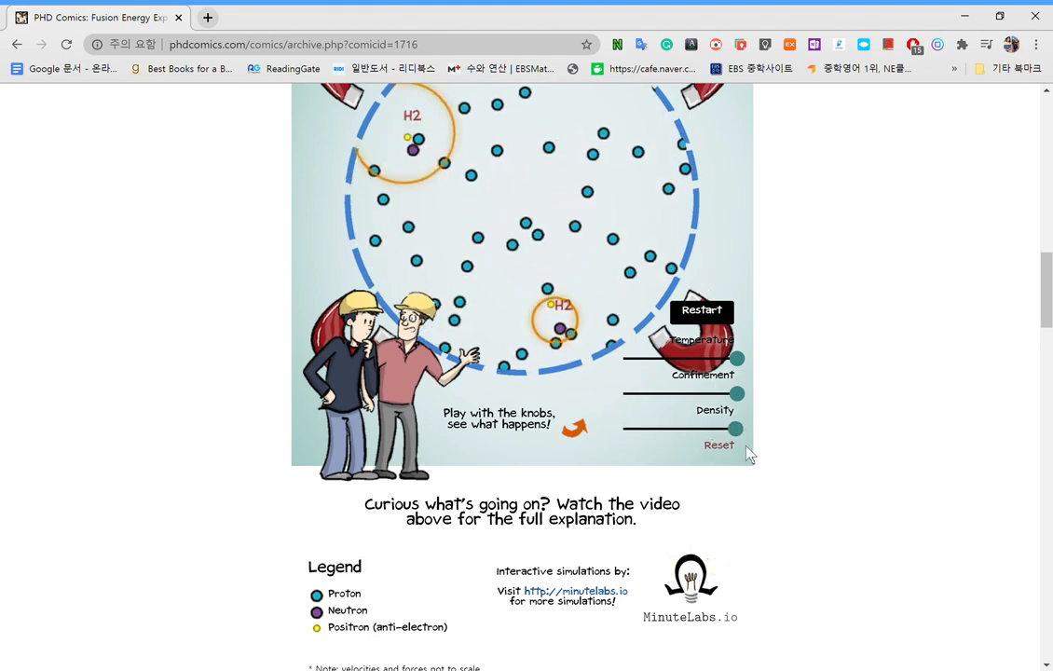
scroll(down, 3)
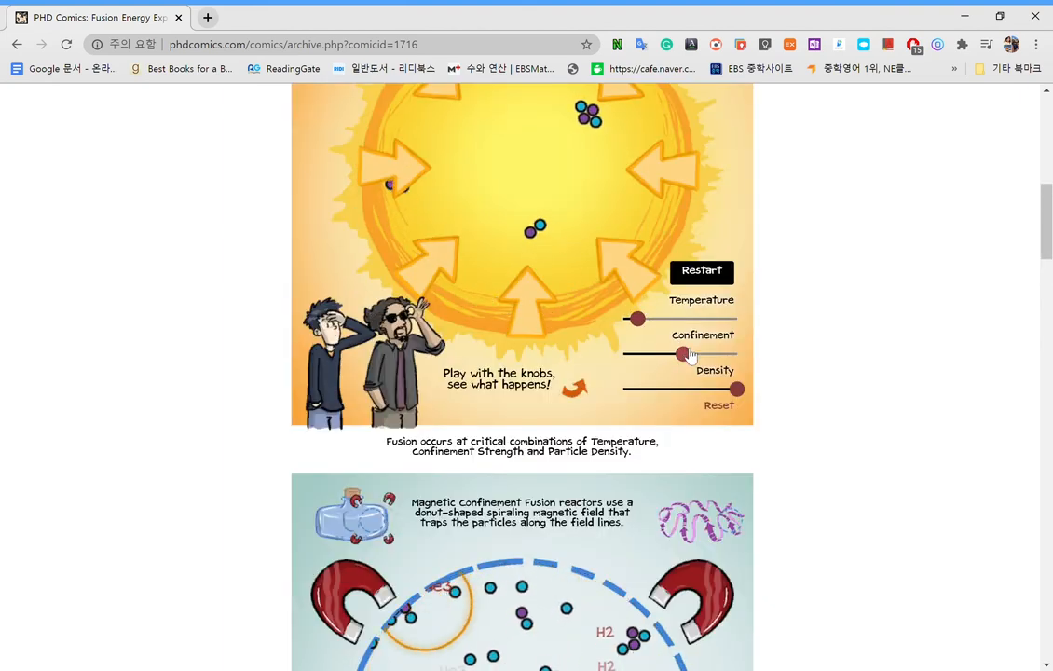
Drop the sun's confinement, temperature and density to minimum, then max confinement and nudge density.
drag(682, 354, 622, 354)
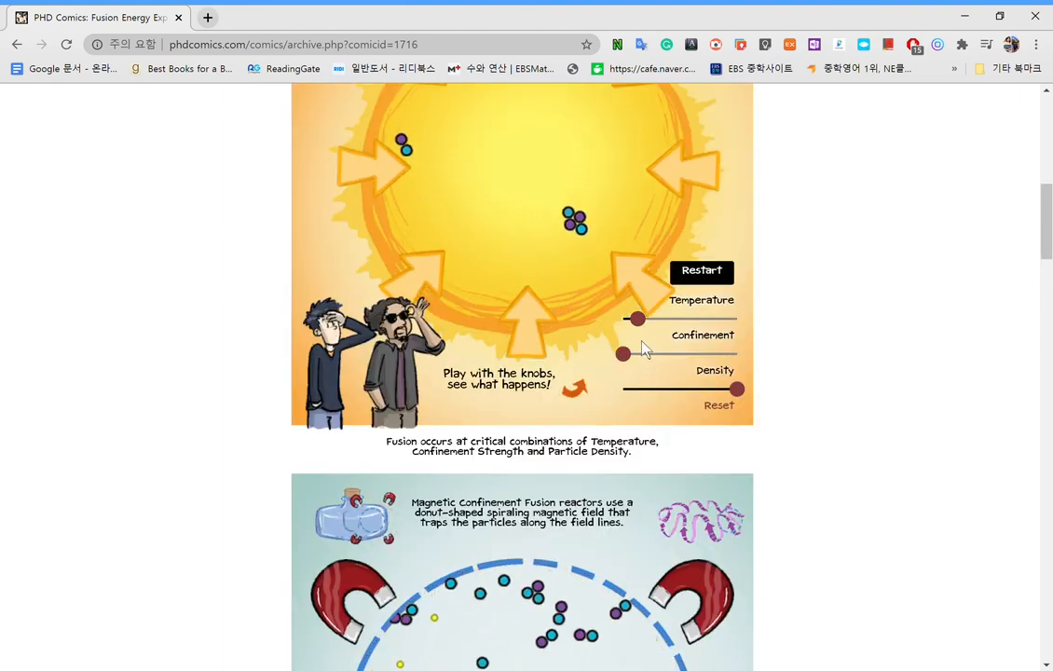
drag(635, 319, 622, 319)
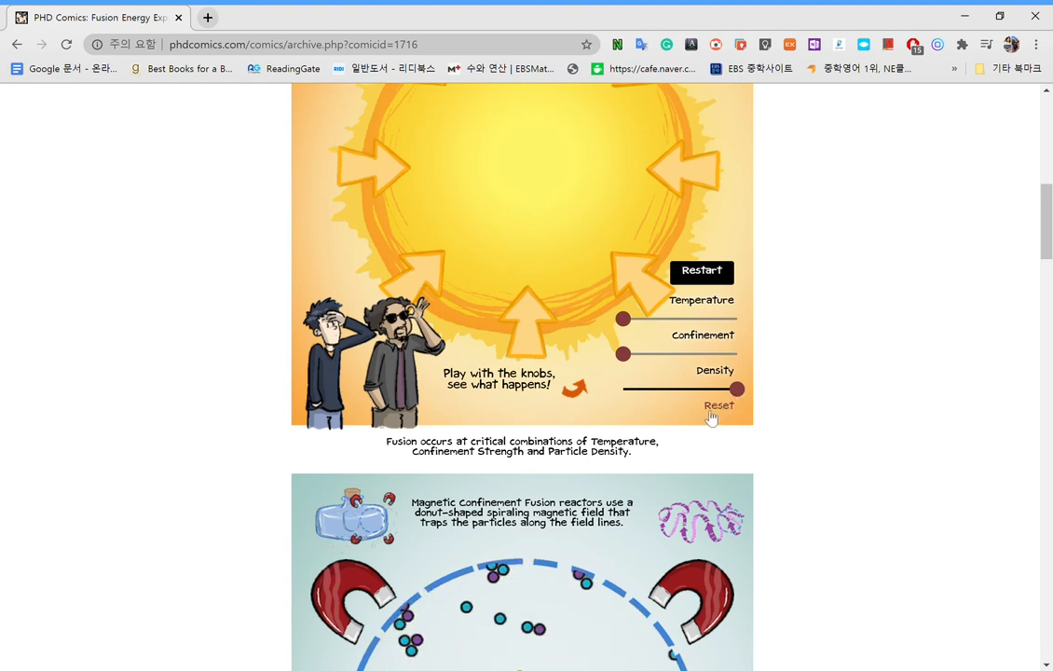
drag(738, 389, 627, 388)
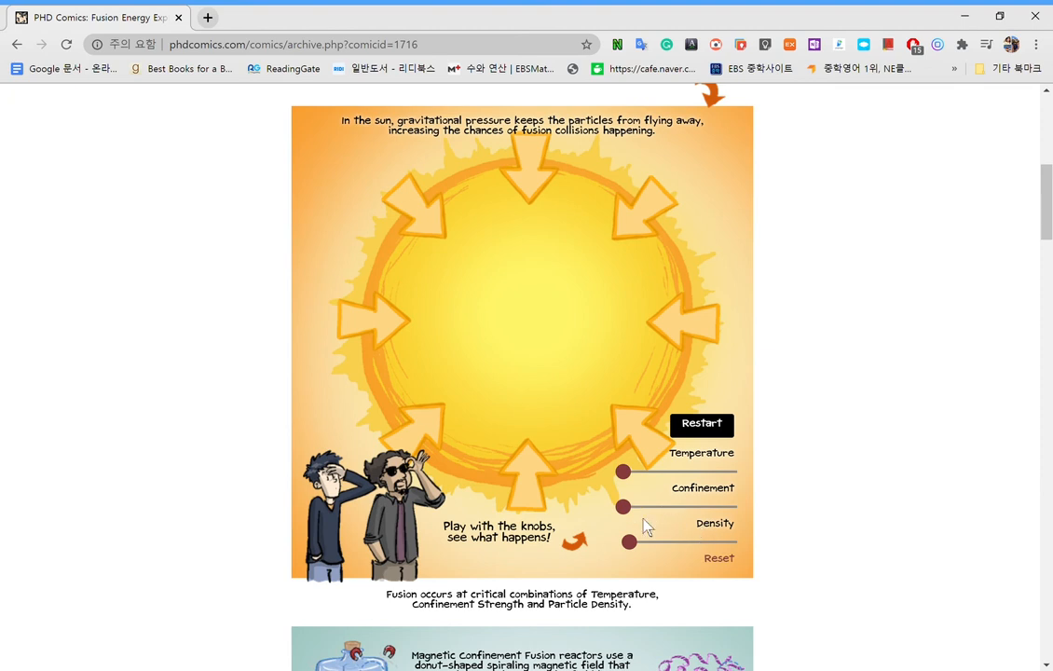
mouse_move(659, 514)
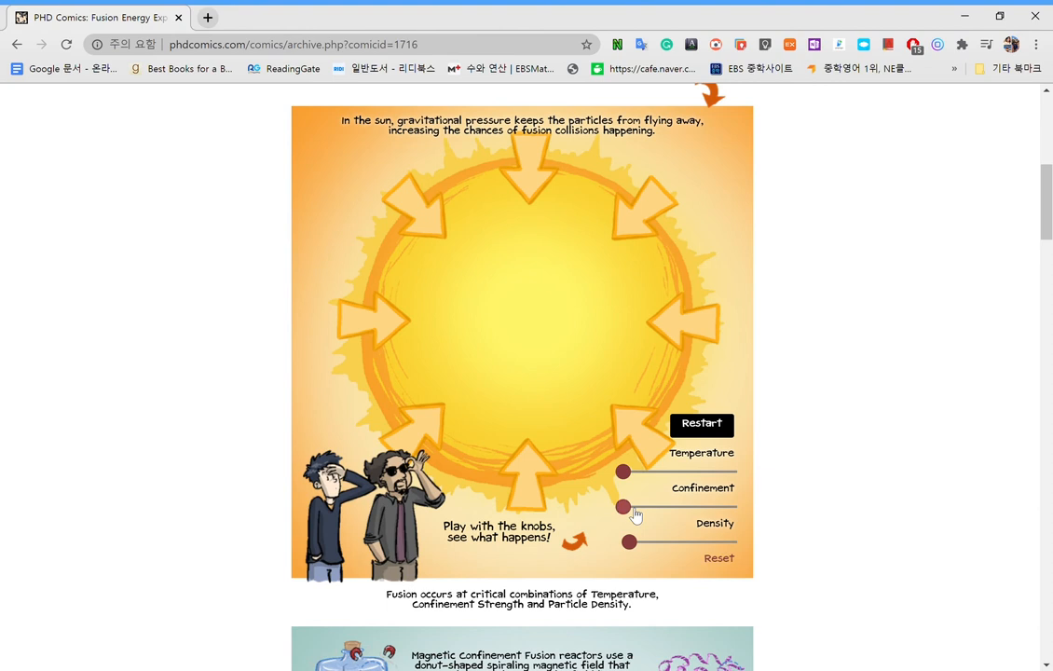
drag(622, 506, 683, 506)
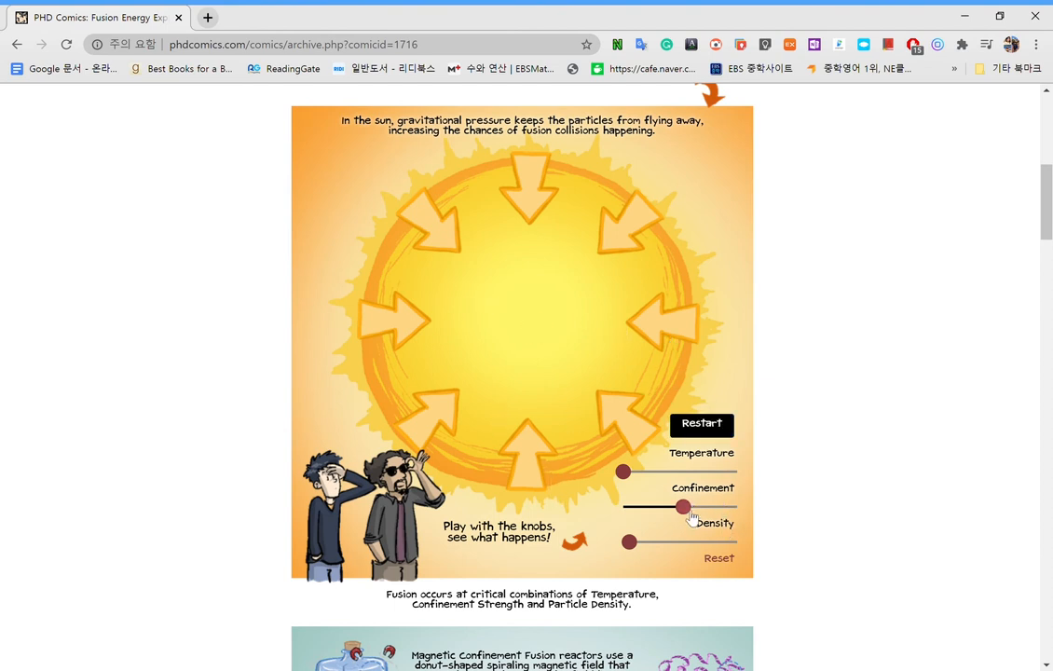
drag(682, 506, 738, 506)
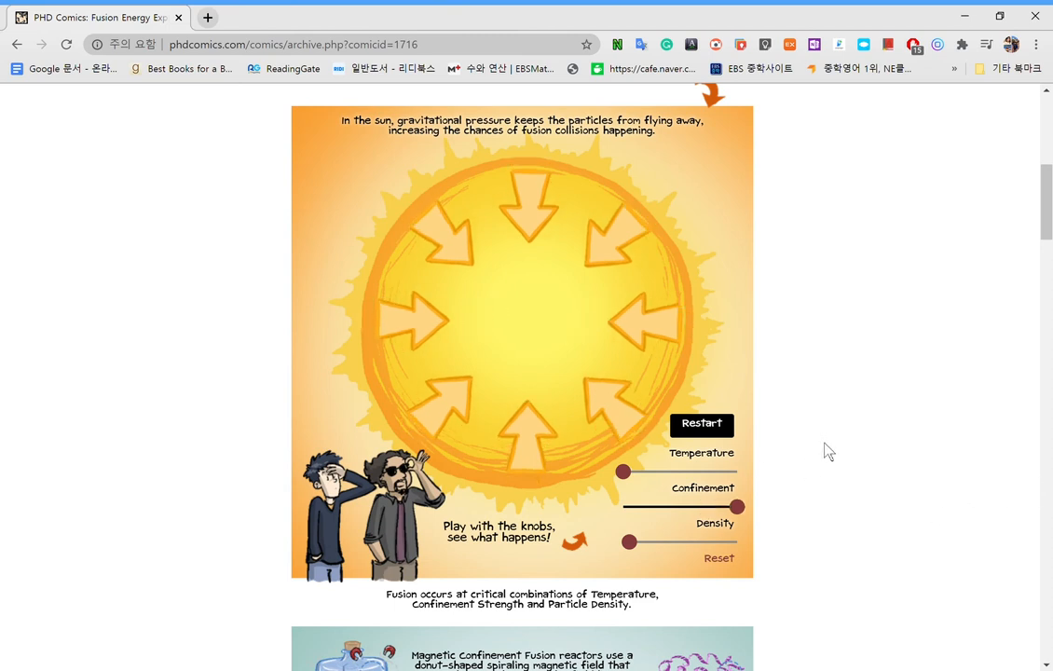
drag(736, 506, 677, 506)
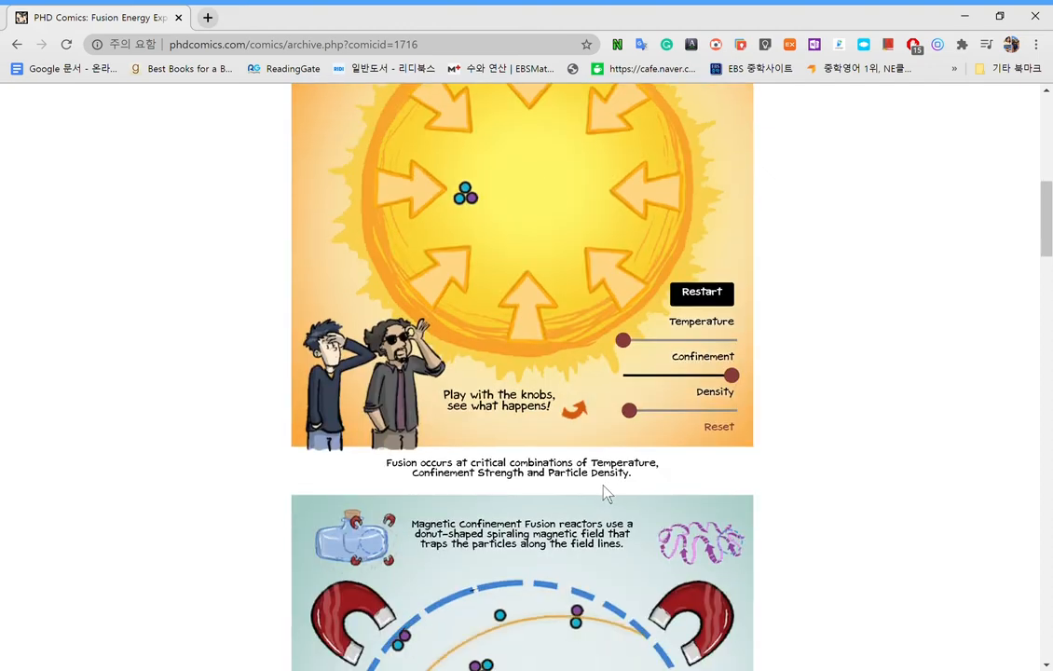
Scroll past the magnetic reactor to the proton, neutron and positron legend.
scroll(down, 3)
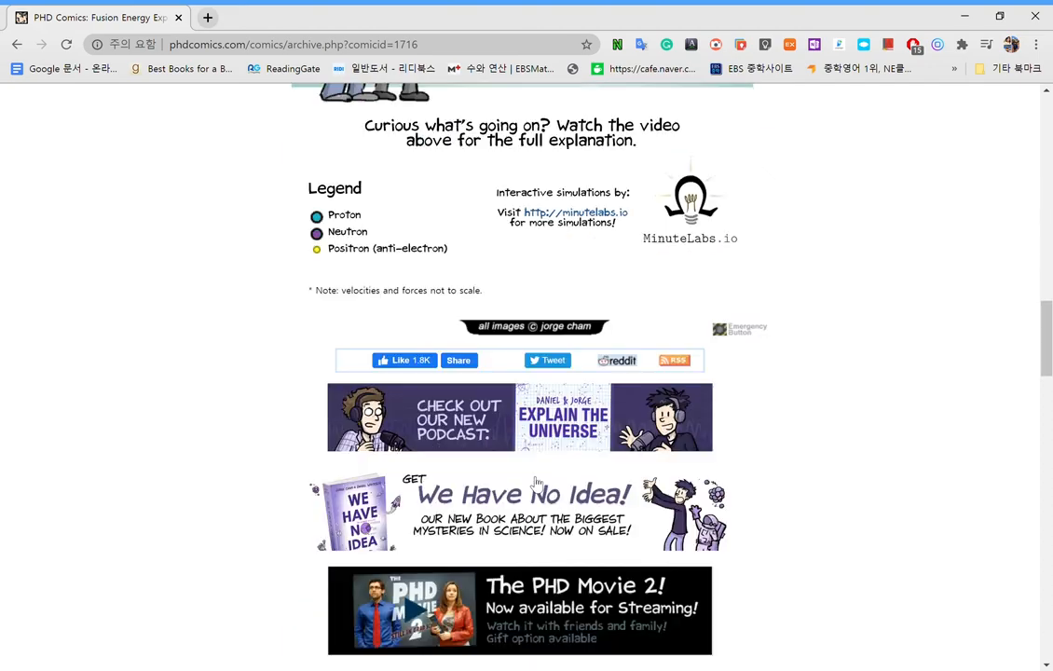
scroll(down, 3)
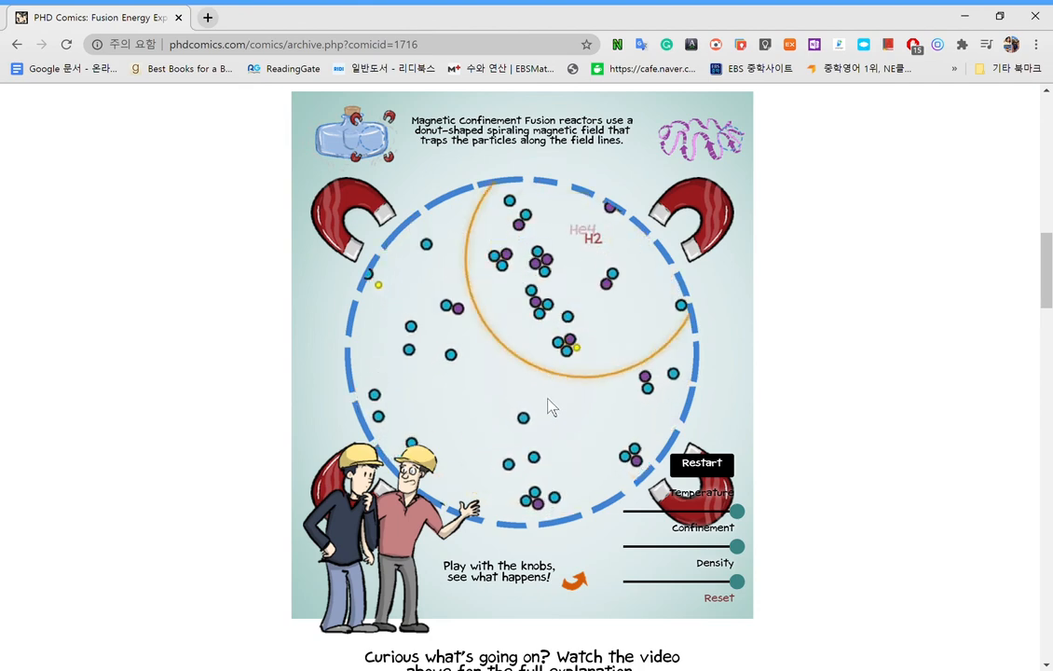
scroll(down, 3)
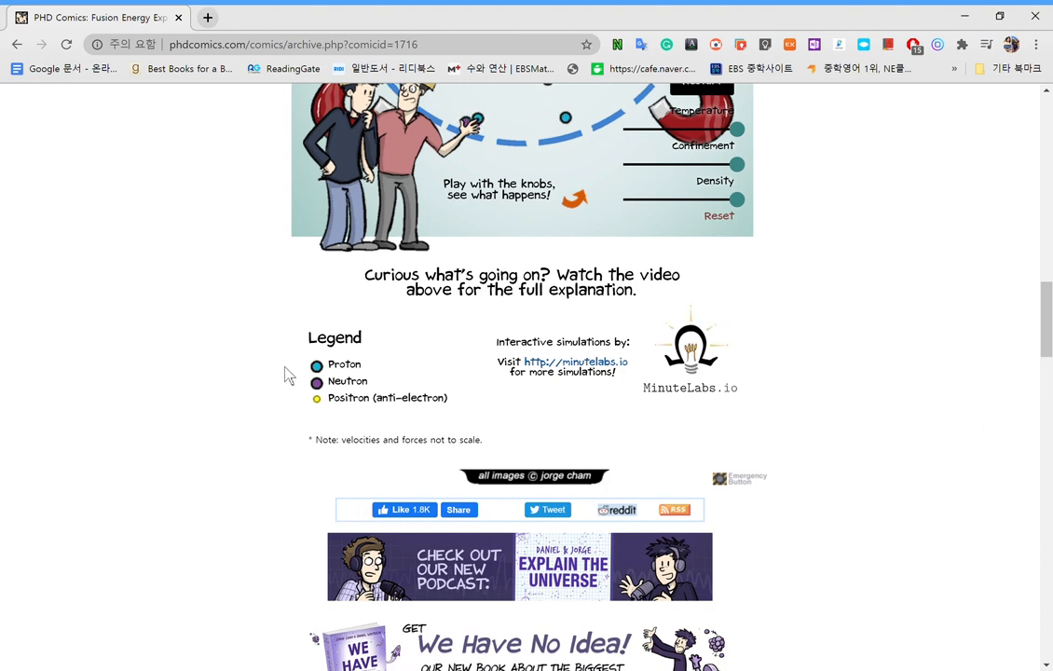
mouse_move(373, 457)
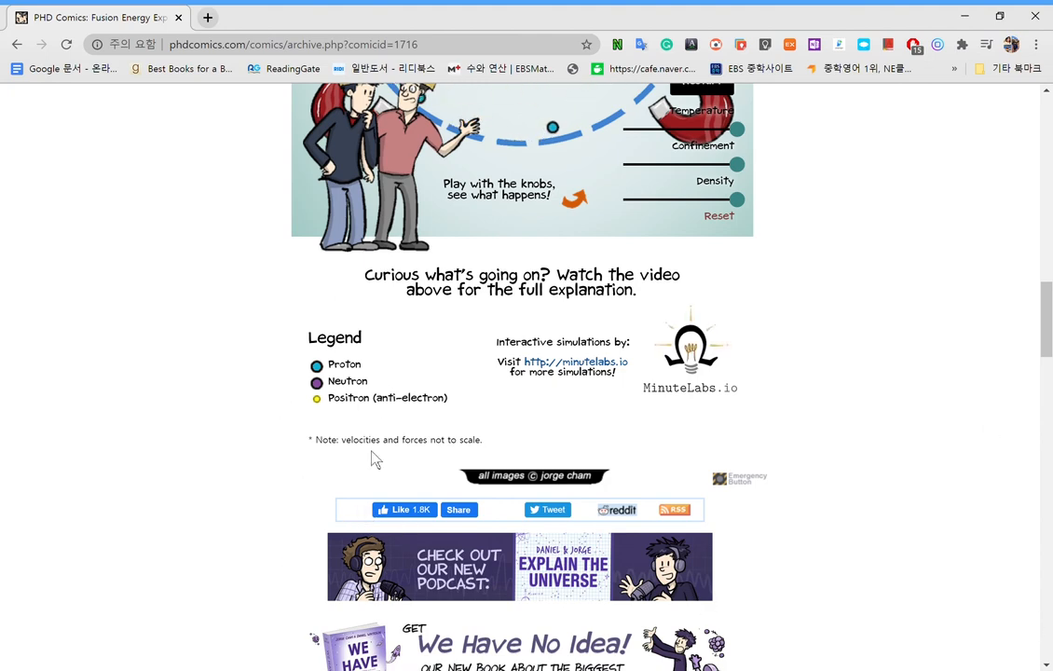